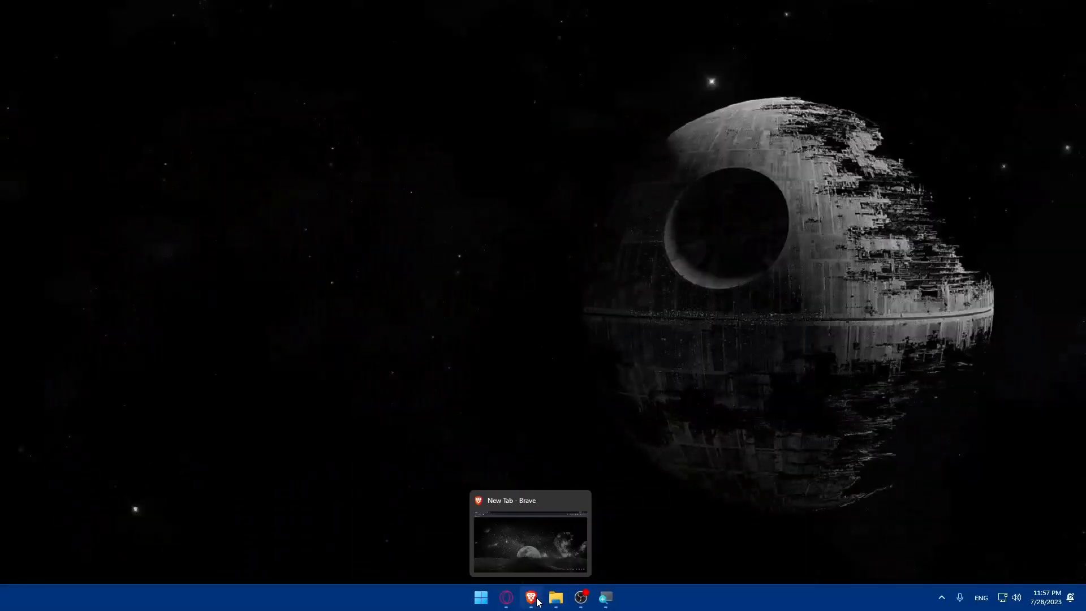
Bring the Brave browser window up showing its new tab page
{"action": "left_click", "coordinate": [531, 598]}
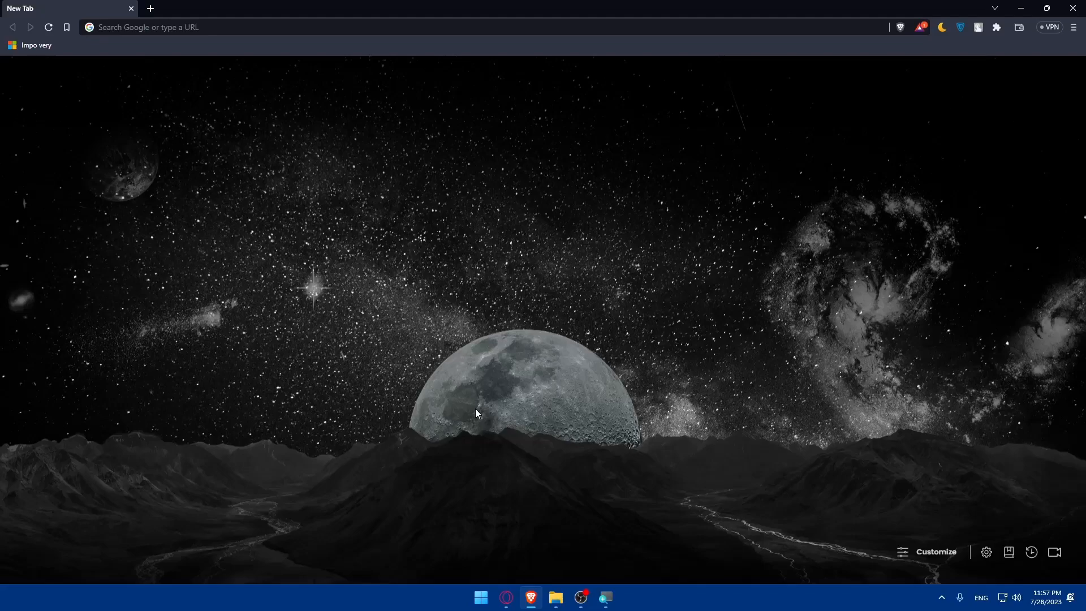
{"action": "mouse_move", "coordinate": [469, 403]}
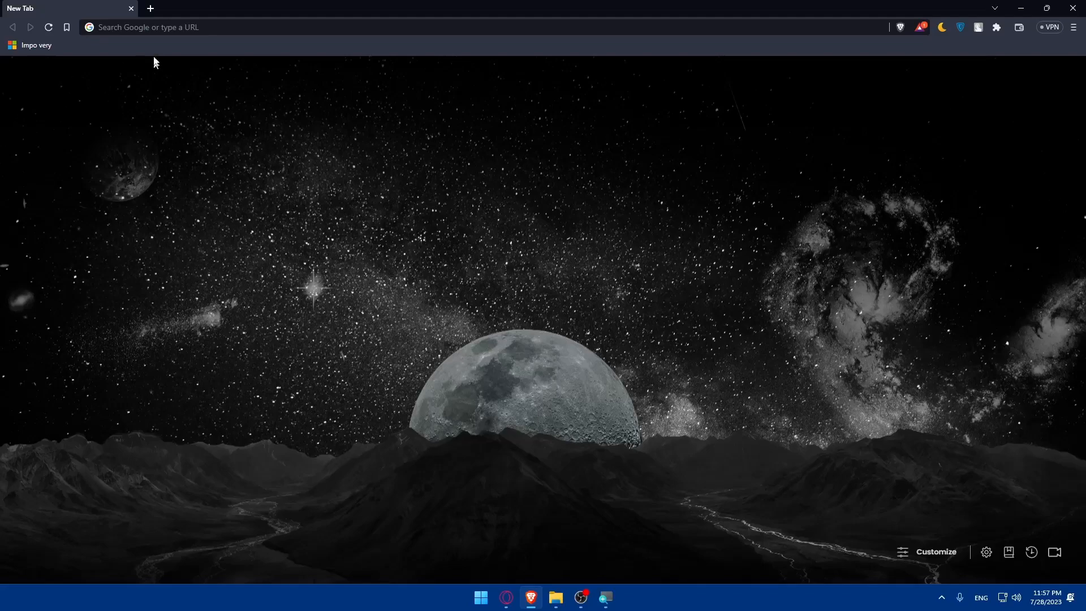
Go to paypal.com and reach the PayPal account sign-in page
{"action": "type", "text": "paypal.com/ma/home"}
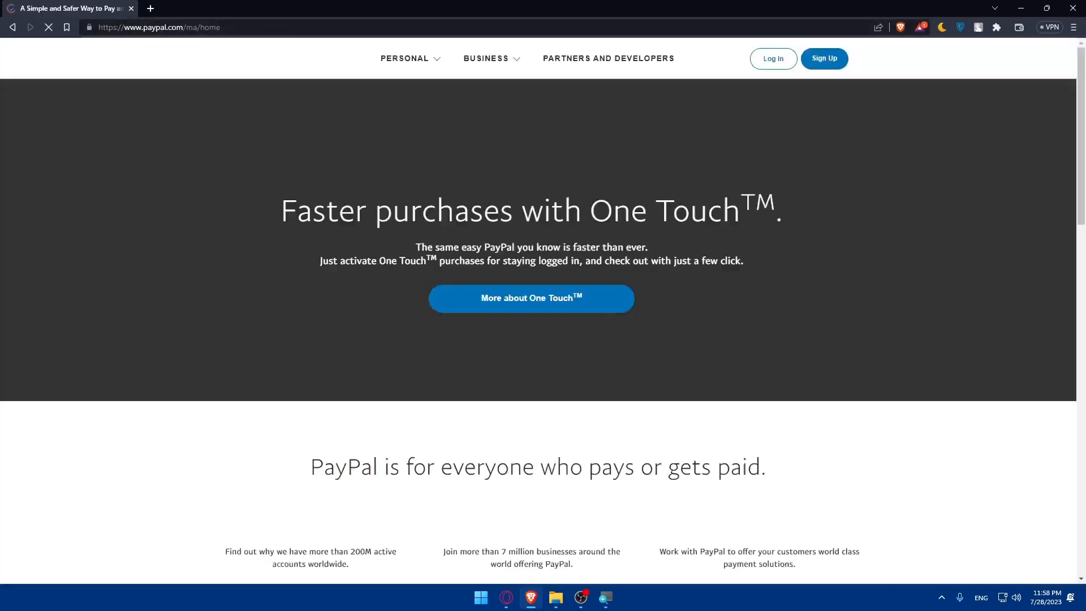
{"action": "scroll", "scroll_direction": "down", "scroll_amount": 3}
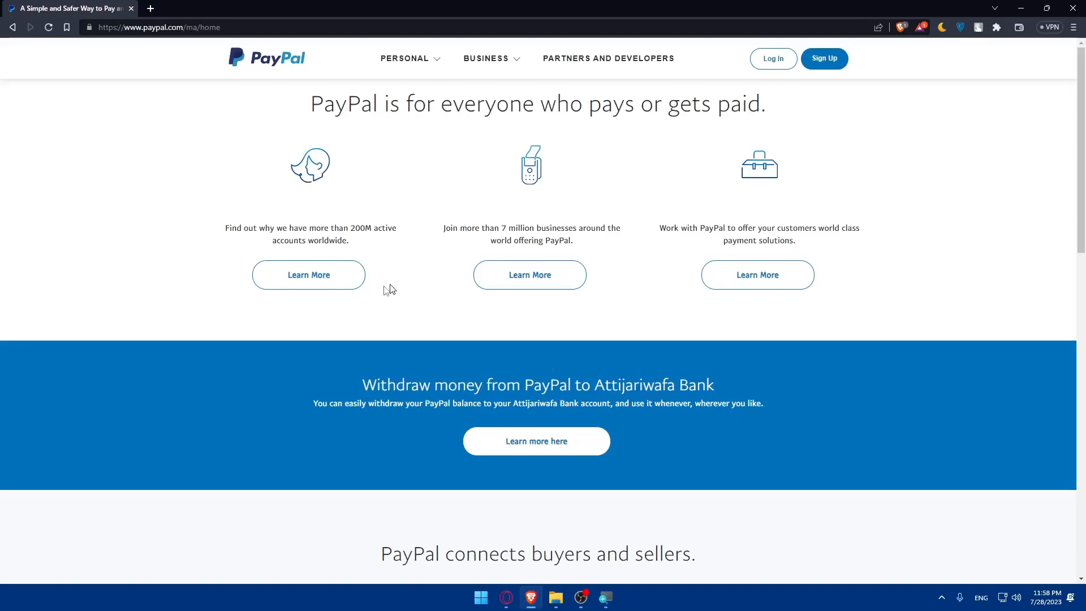
{"action": "mouse_move", "coordinate": [309, 274]}
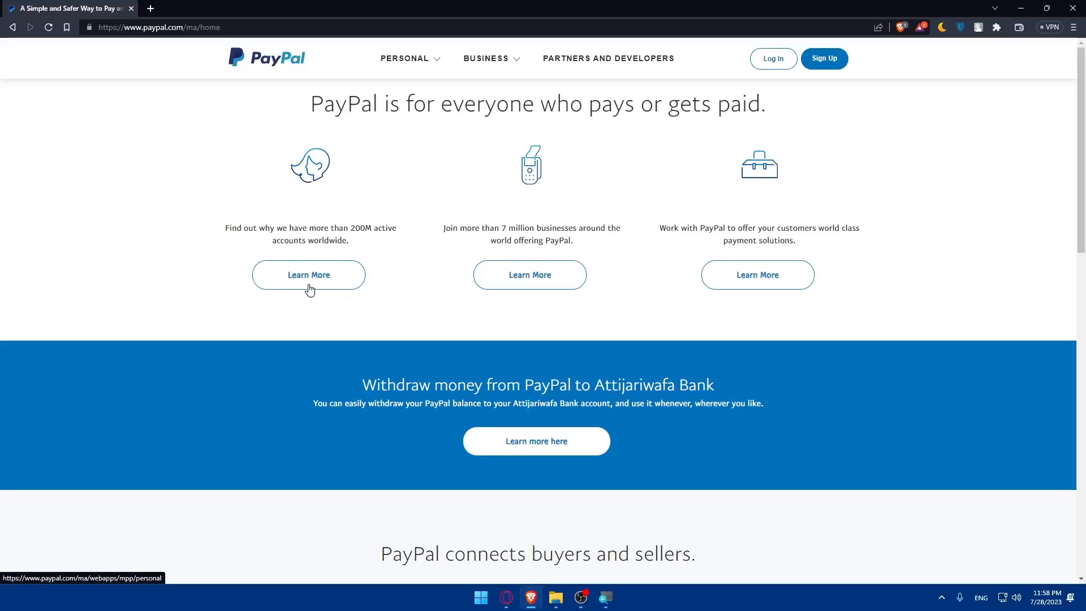
{"action": "mouse_move", "coordinate": [311, 291]}
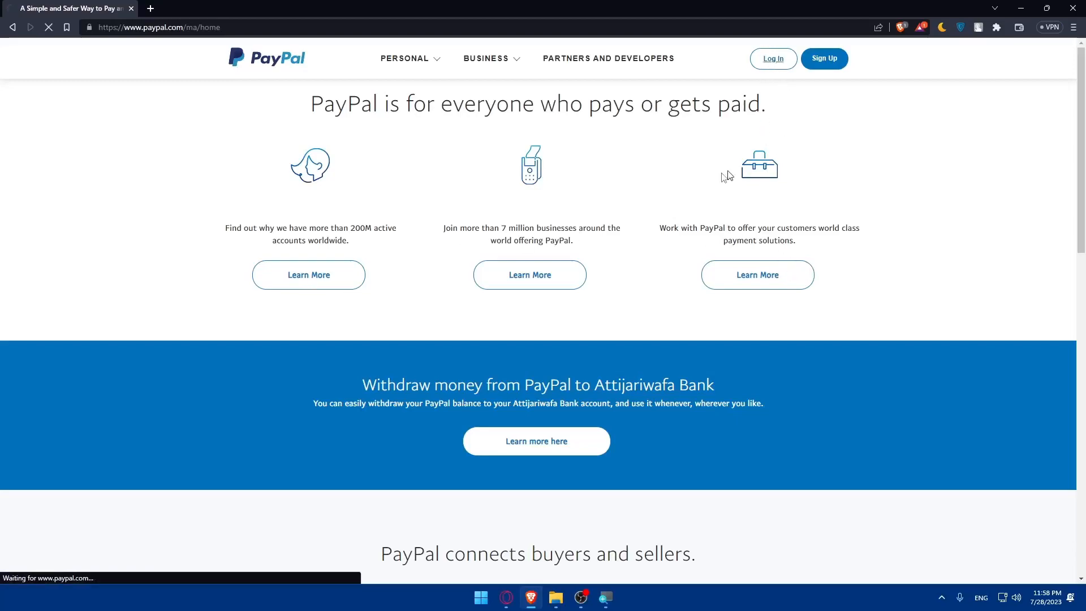
{"action": "left_click", "coordinate": [773, 57]}
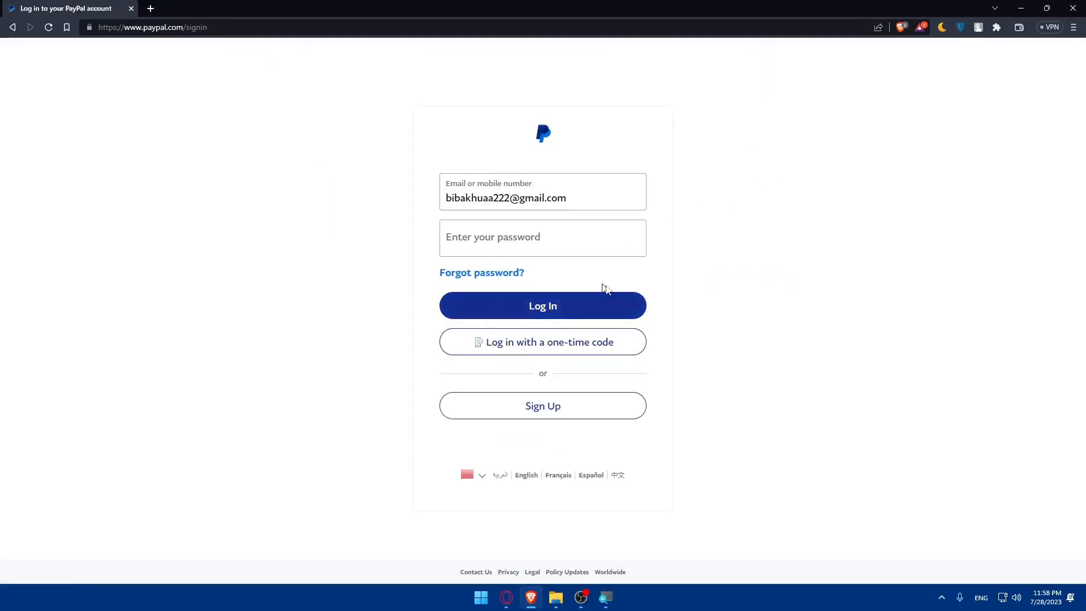
{"action": "mouse_move", "coordinate": [353, 135]}
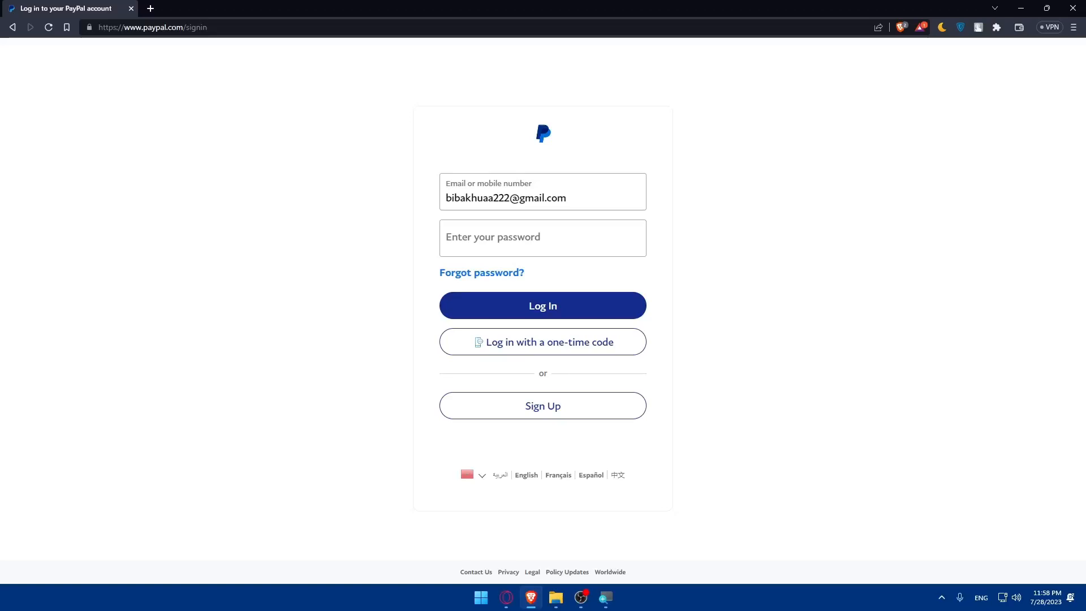
In a new tab, reach the Squarespace dashboard and open the Your Site Title admin panel
{"action": "left_click", "coordinate": [285, 8]}
{"action": "type", "text": "https://www.squarespace.com"}
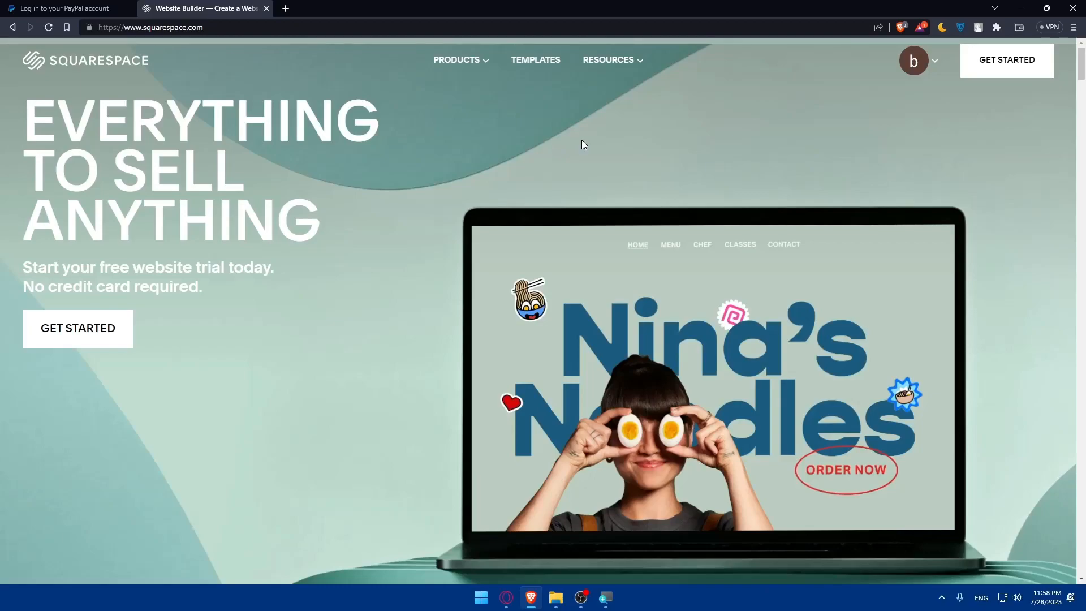
{"action": "mouse_move", "coordinate": [1007, 60]}
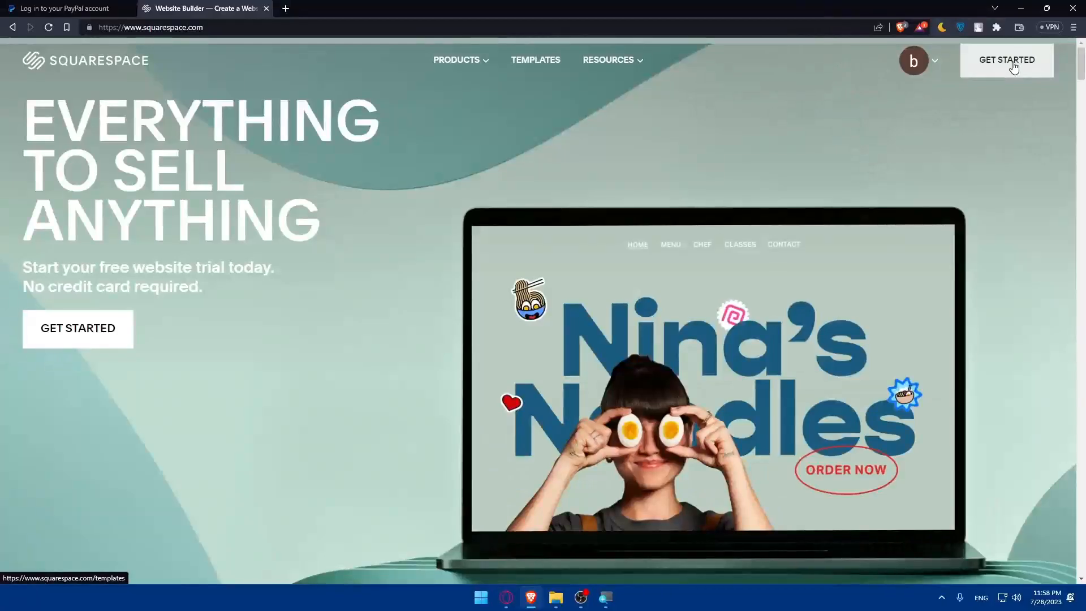
{"action": "left_click", "coordinate": [1006, 60]}
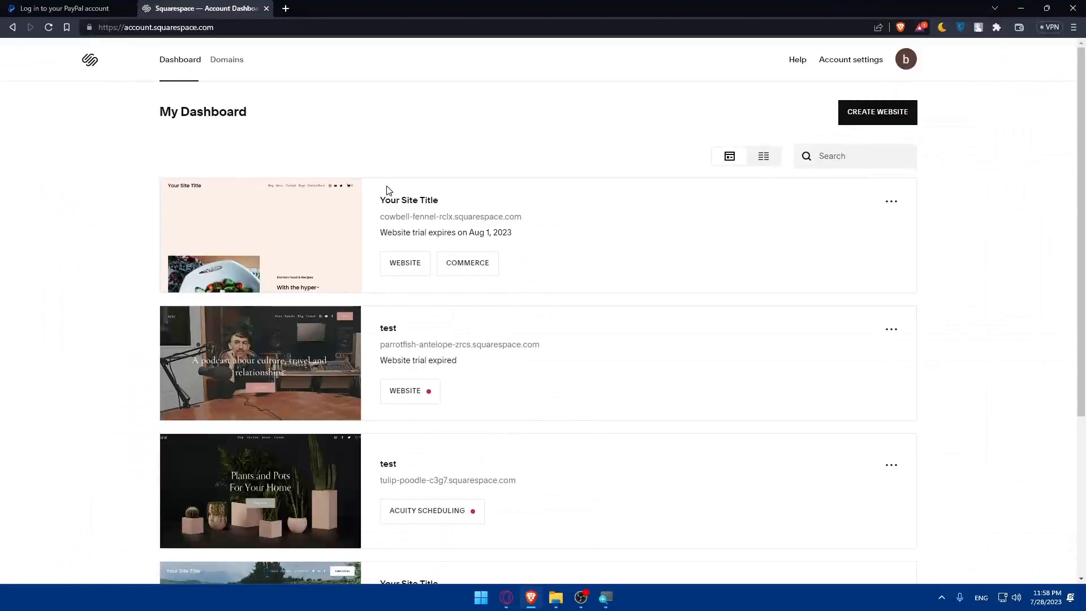
{"action": "left_click", "coordinate": [260, 234]}
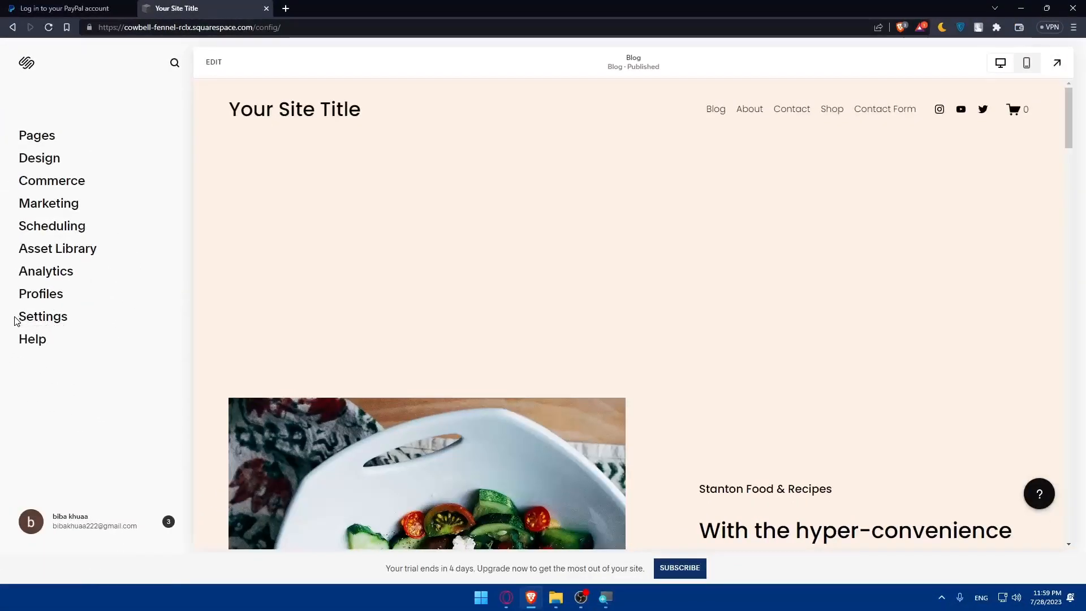
Reach Store Payments under Settings > Commerce, listing Stripe, PayPal and Square
{"action": "left_click", "coordinate": [43, 316]}
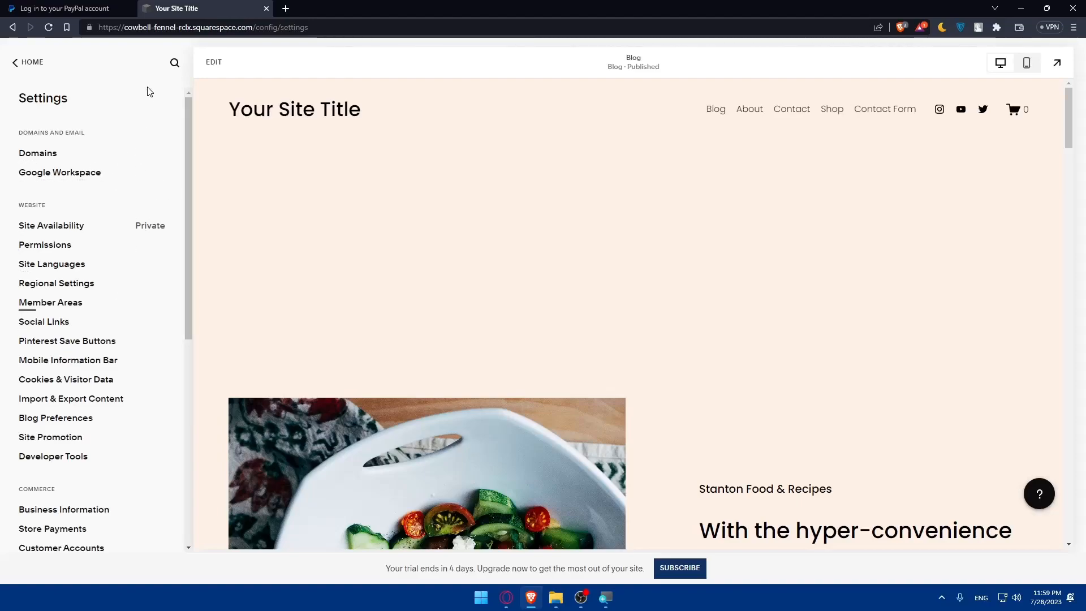
{"action": "scroll", "scroll_direction": "down", "scroll_amount": 3}
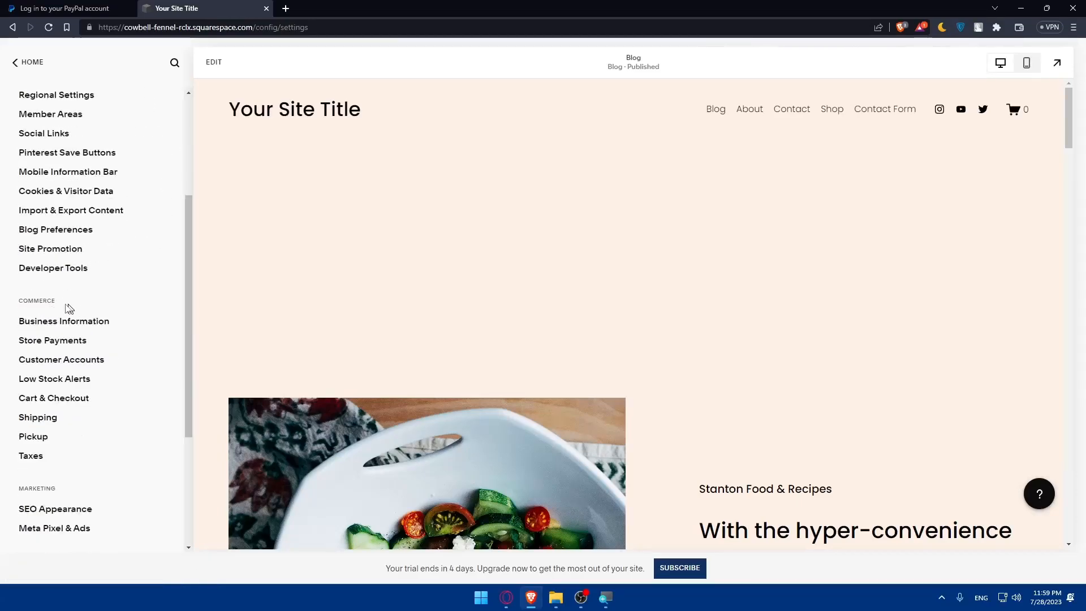
{"action": "left_click", "coordinate": [52, 340]}
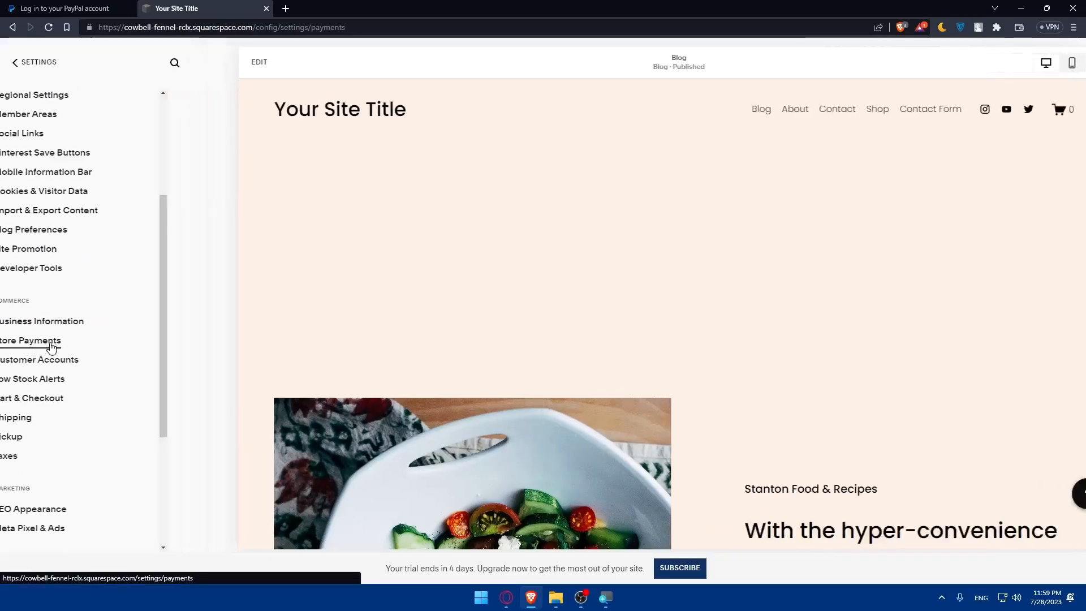
{"action": "left_click", "coordinate": [31, 341]}
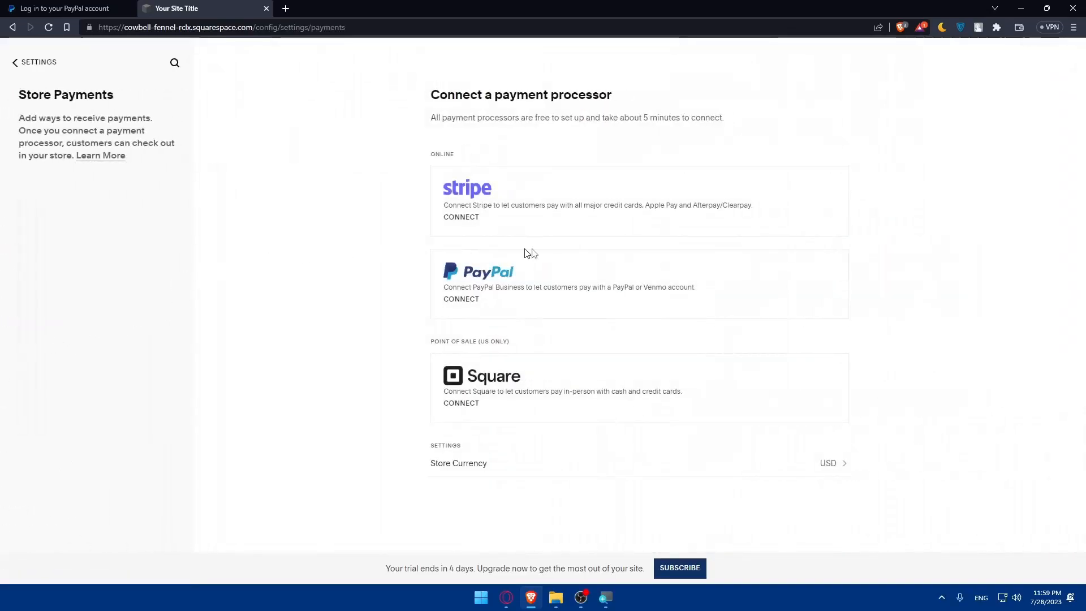
{"action": "mouse_move", "coordinate": [584, 259]}
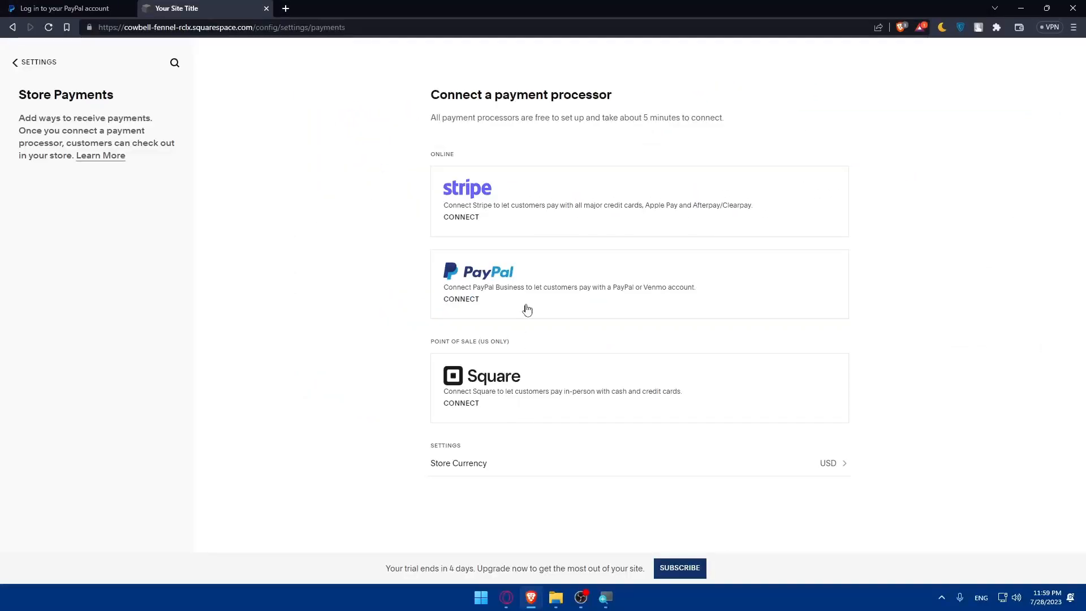
{"action": "mouse_move", "coordinate": [621, 337]}
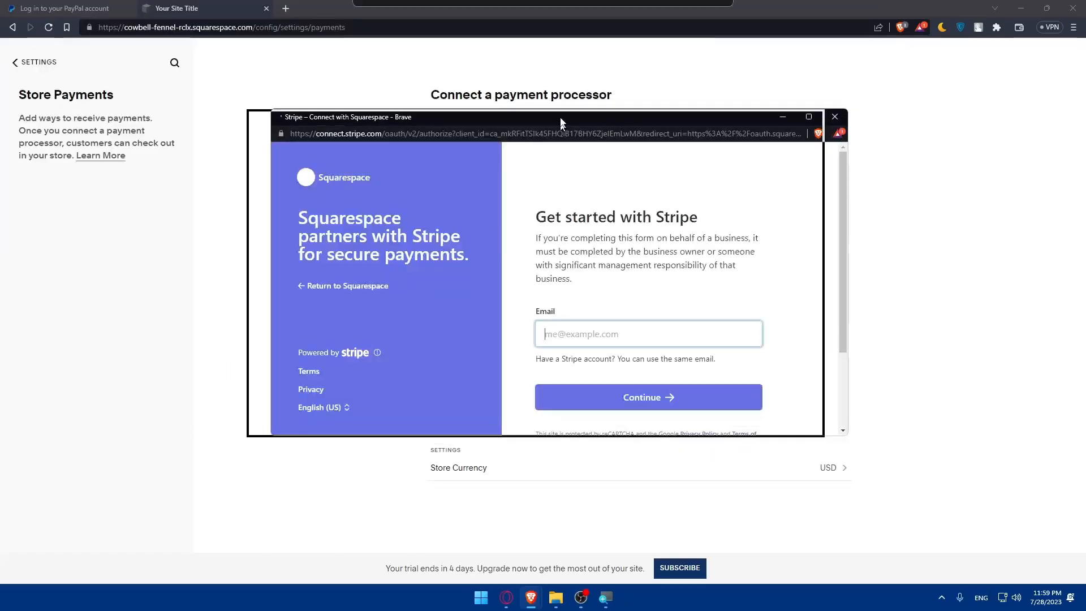
Close the Stripe connection window and start the PayPal connection instead
{"action": "left_click_drag", "start_coordinate": [561, 116], "coordinate": [592, 103]}
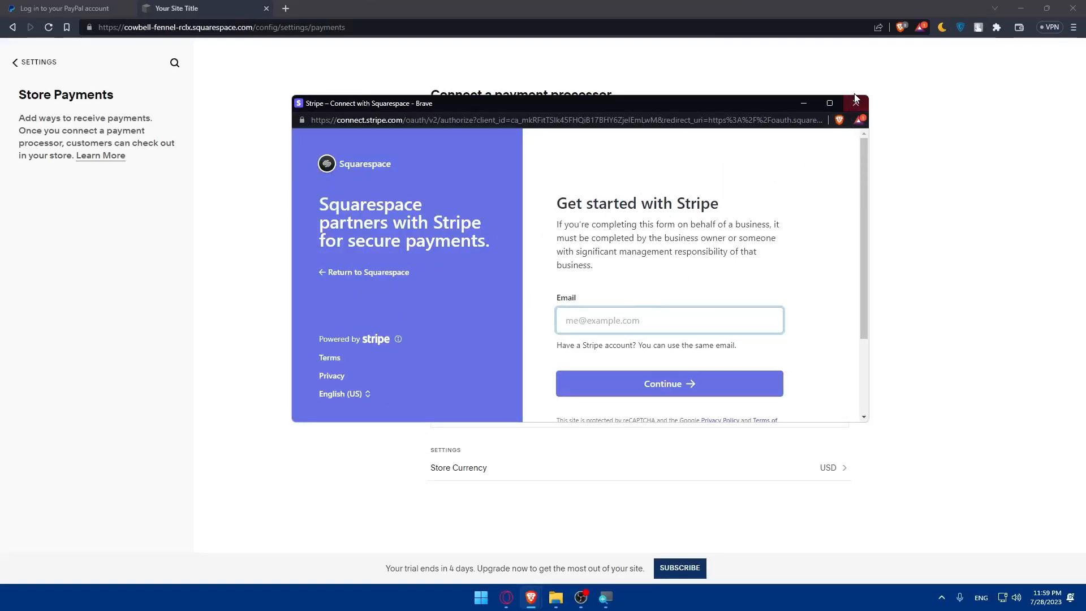
{"action": "left_click", "coordinate": [856, 102]}
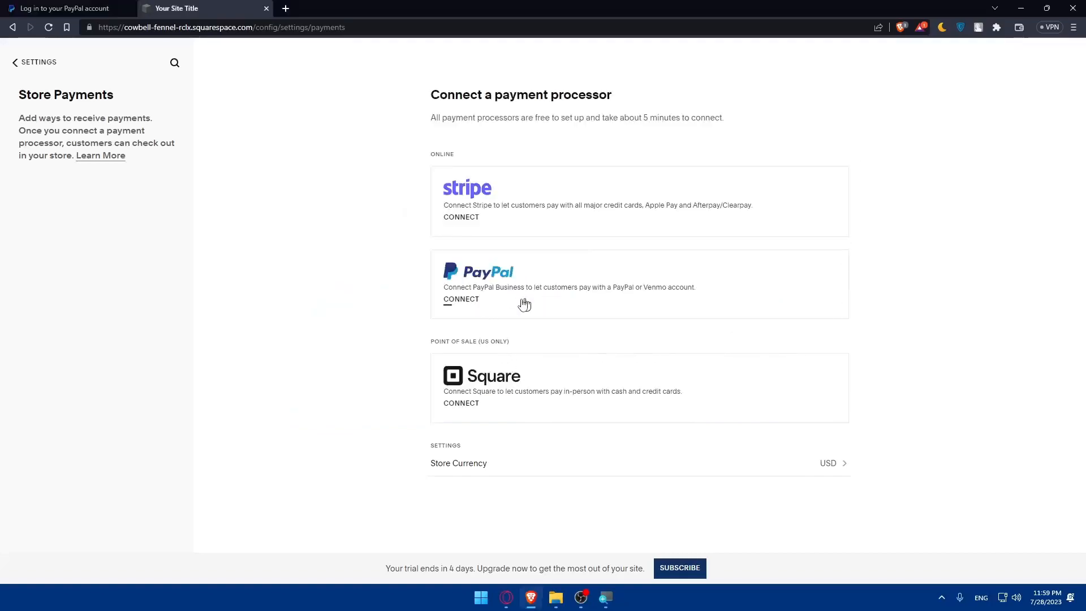
{"action": "left_click", "coordinate": [460, 298]}
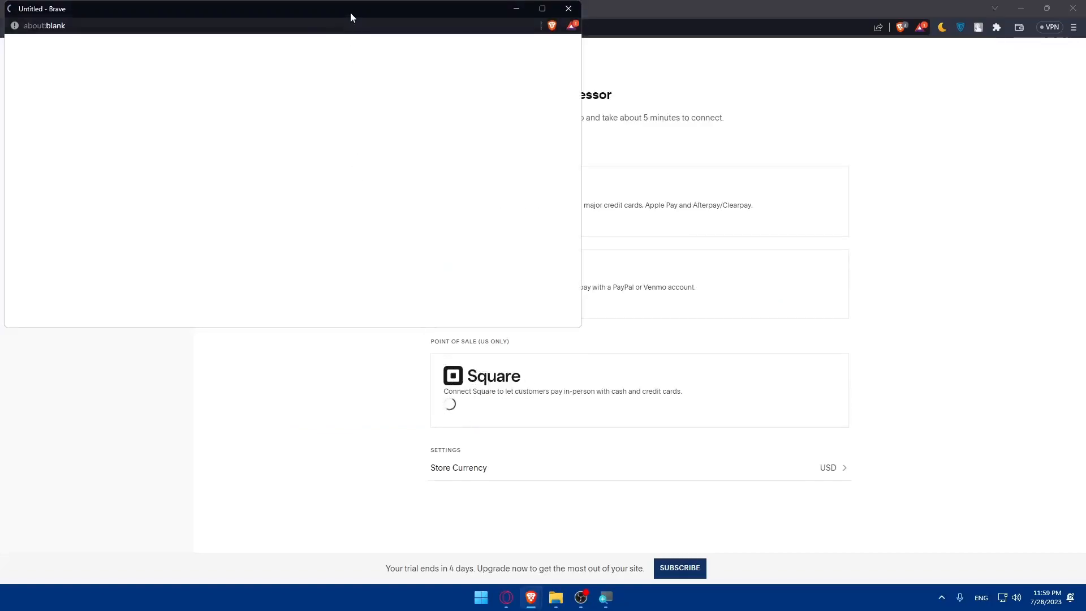
{"action": "left_click_drag", "start_coordinate": [277, 8], "coordinate": [607, 137]}
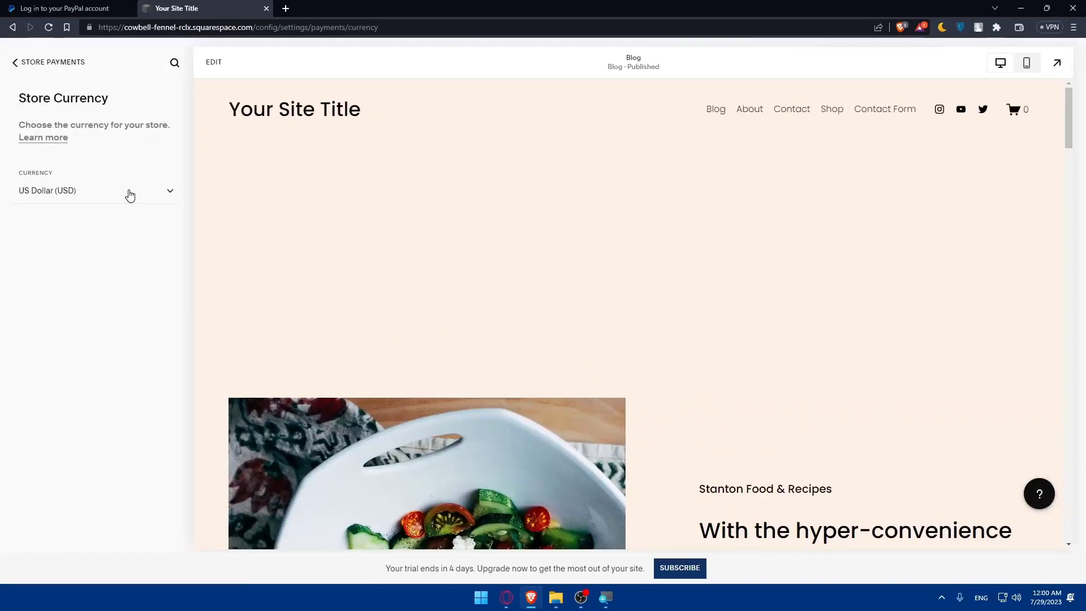
{"action": "left_click", "coordinate": [94, 190]}
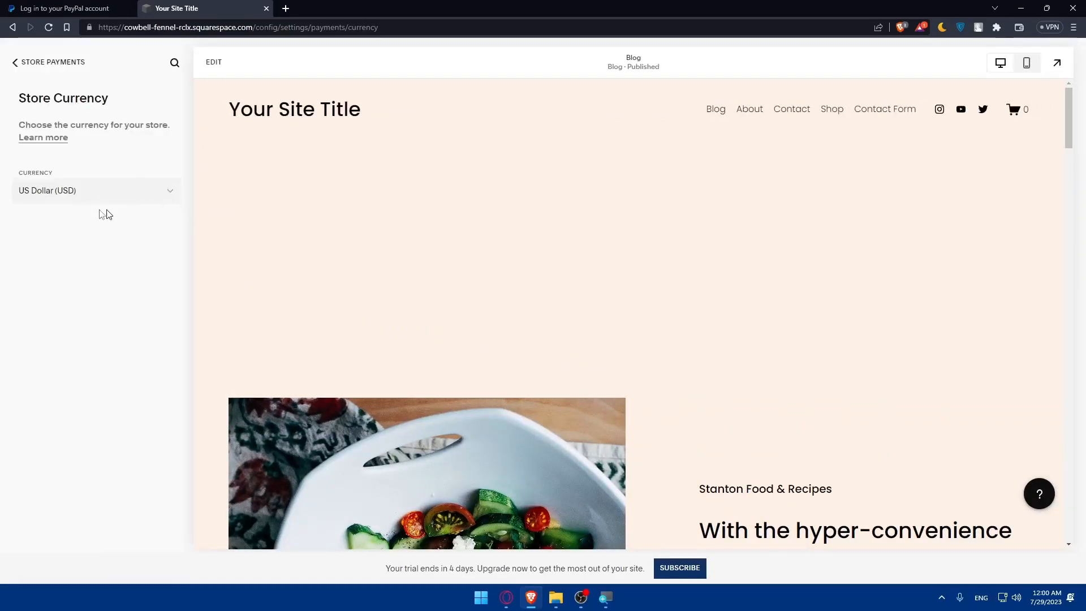
{"action": "mouse_move", "coordinate": [153, 215]}
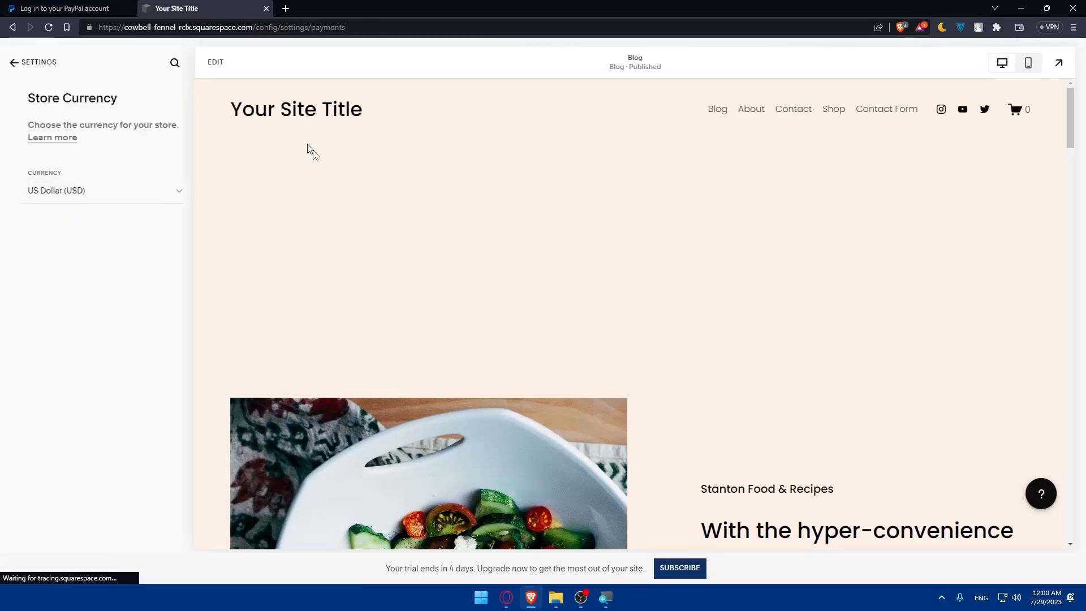
{"action": "left_click", "coordinate": [33, 61]}
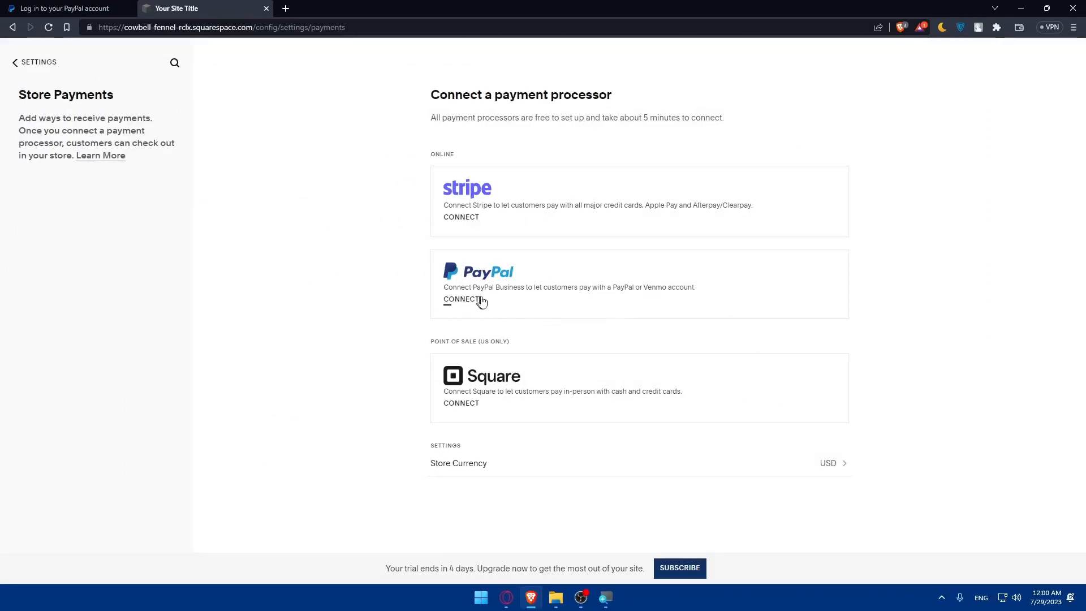
{"action": "mouse_move", "coordinate": [576, 310]}
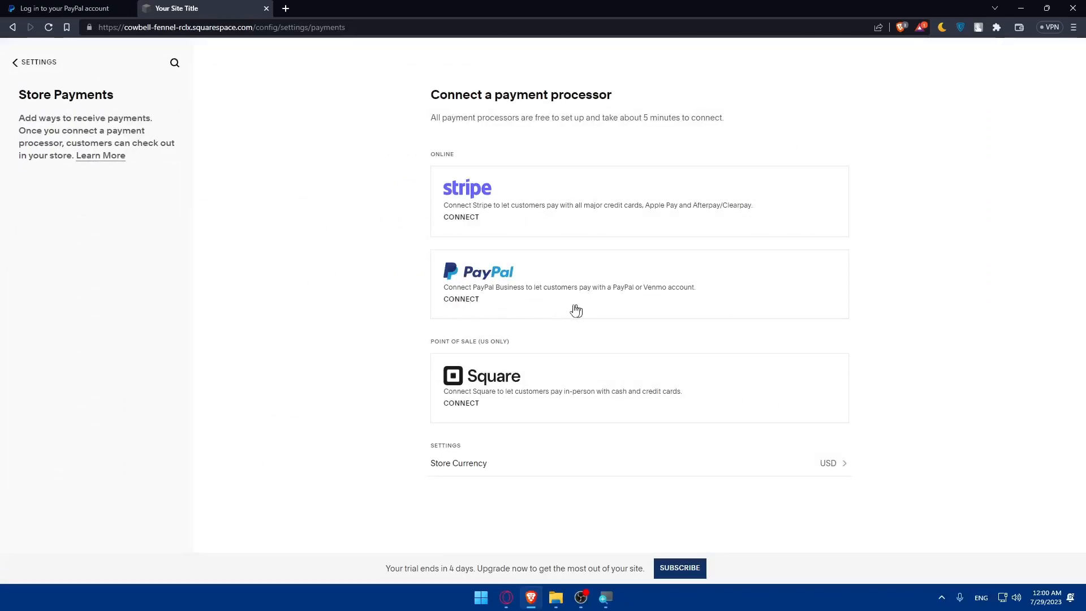
{"action": "left_click", "coordinate": [461, 299]}
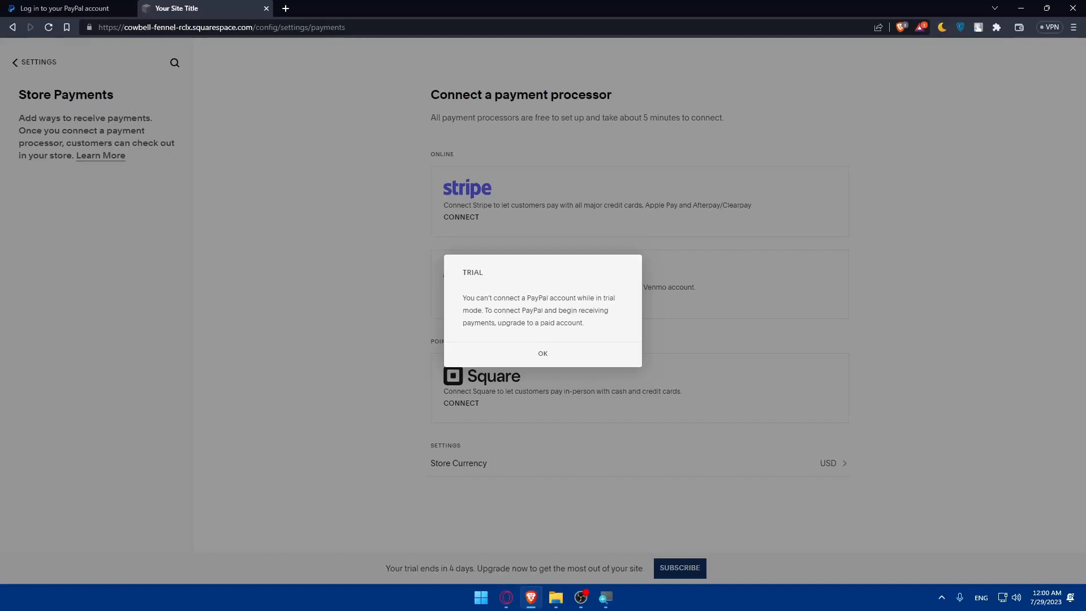
{"action": "mouse_move", "coordinate": [558, 323]}
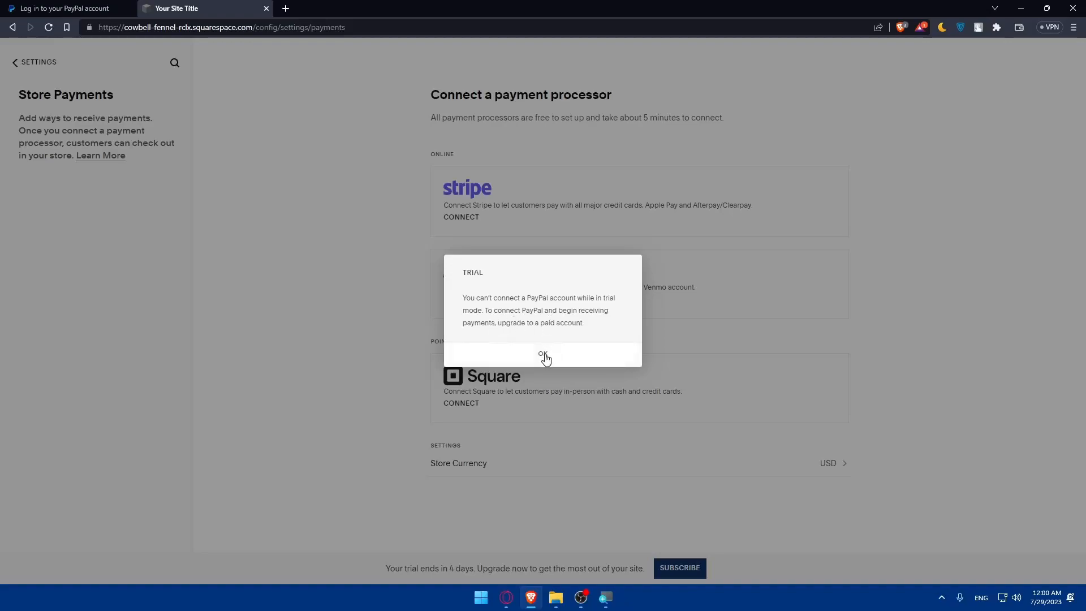
{"action": "left_click", "coordinate": [543, 354]}
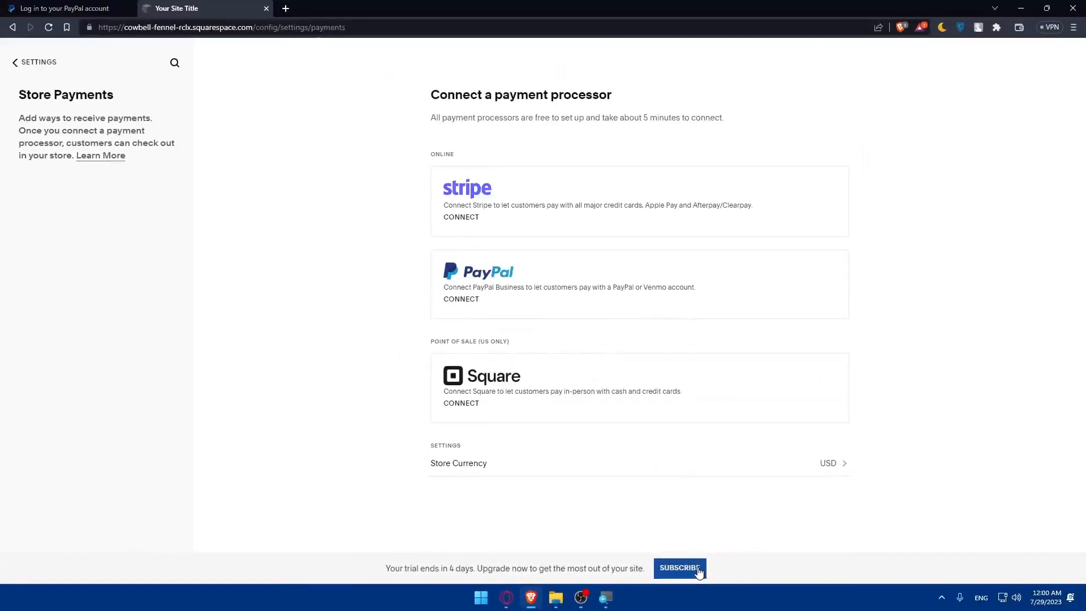
From the trial banner's SUBSCRIBE, compare plan prices toggling monthly and annual billing
{"action": "left_click", "coordinate": [680, 568]}
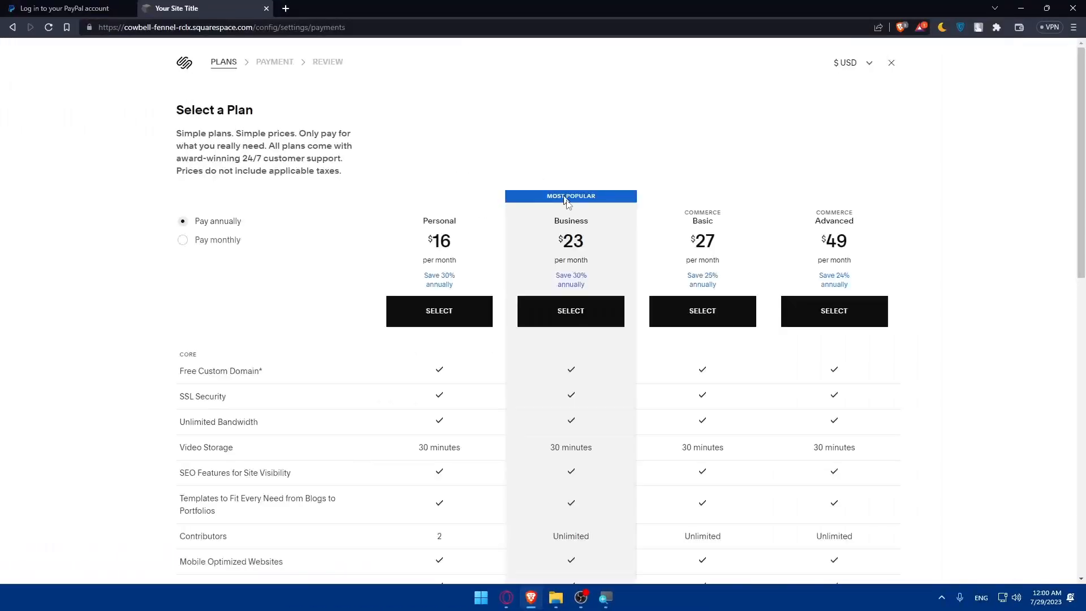
{"action": "mouse_move", "coordinate": [483, 229]}
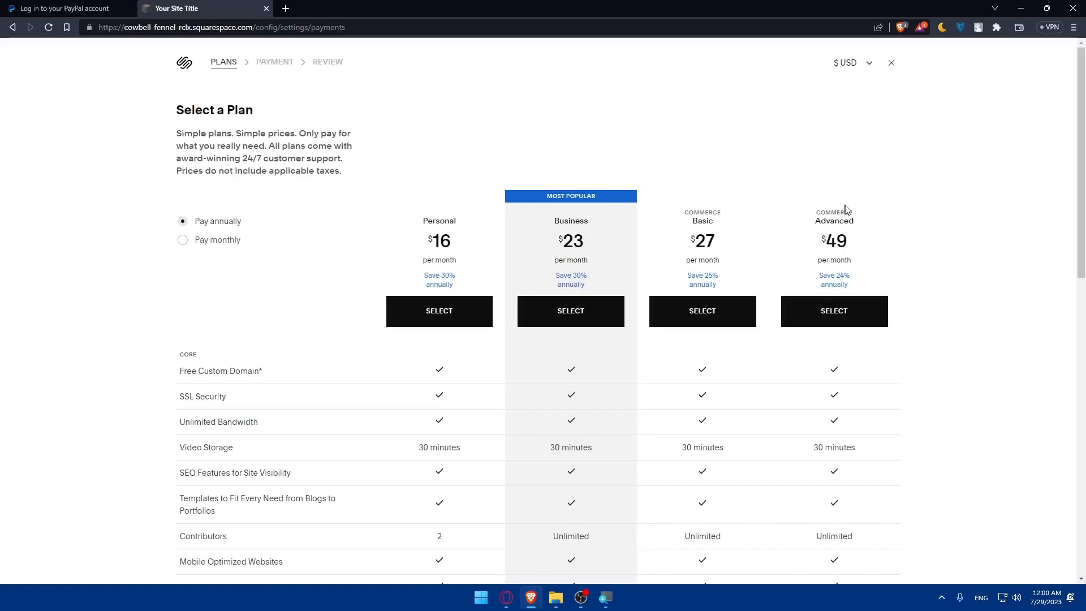
{"action": "mouse_move", "coordinate": [464, 246]}
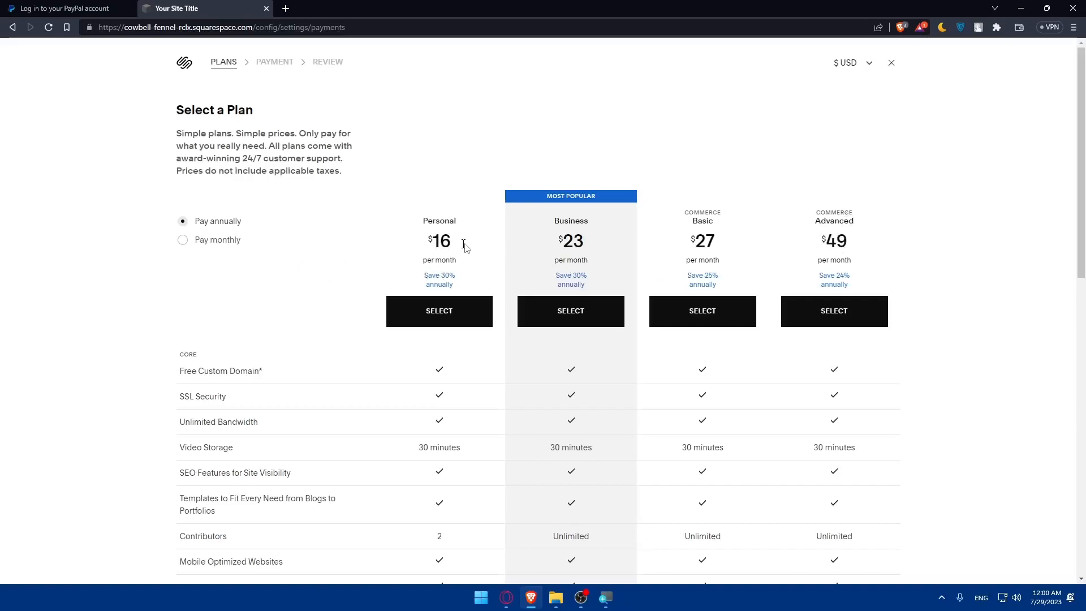
{"action": "mouse_move", "coordinate": [606, 306]}
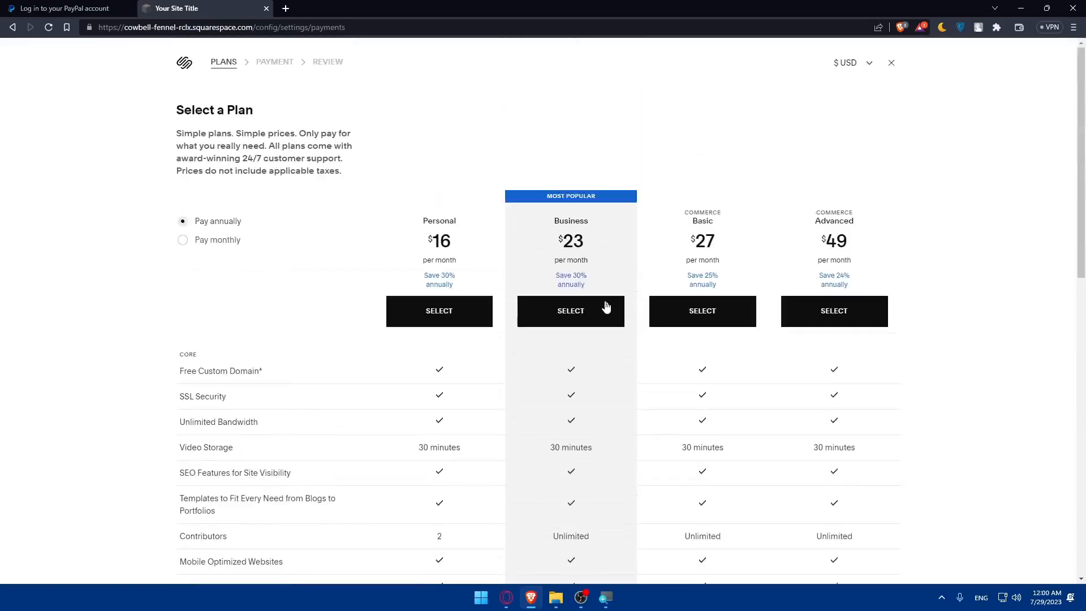
{"action": "mouse_move", "coordinate": [345, 263]}
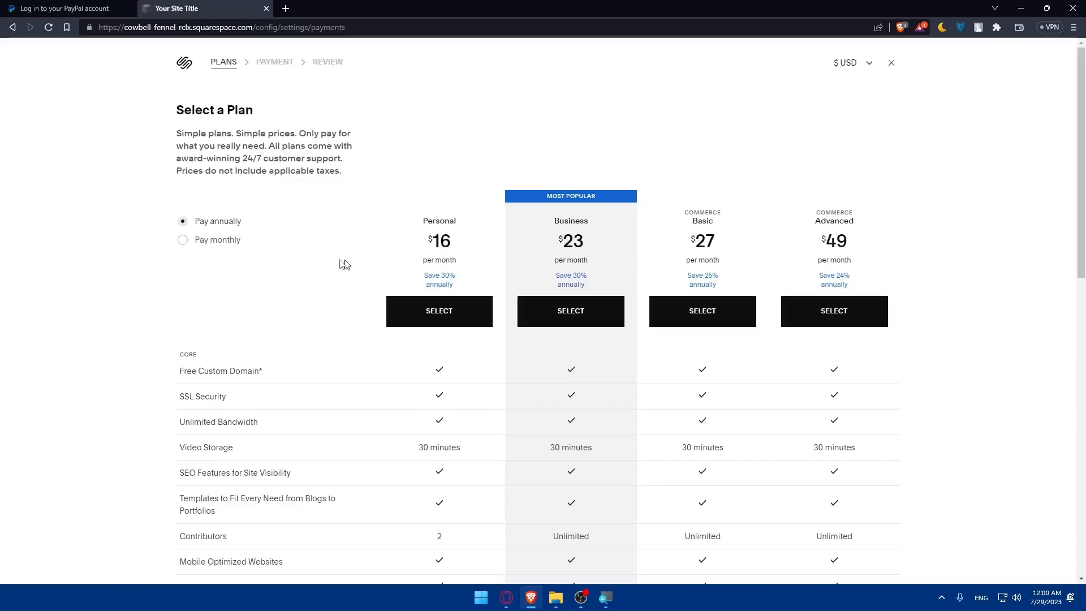
{"action": "left_click", "coordinate": [183, 240]}
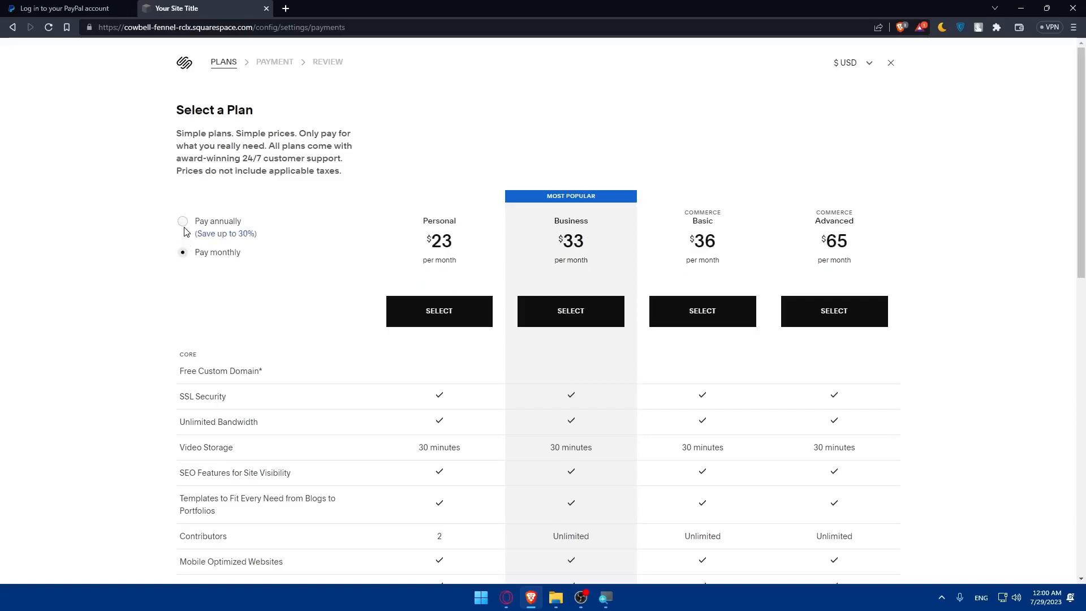
{"action": "left_click", "coordinate": [183, 220]}
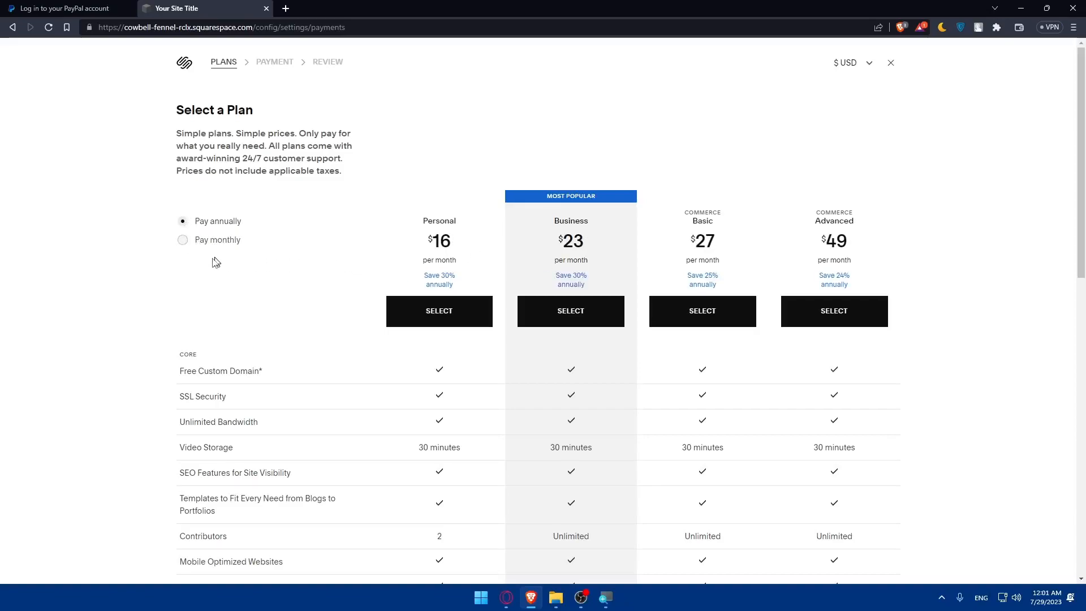
{"action": "left_click", "coordinate": [183, 240]}
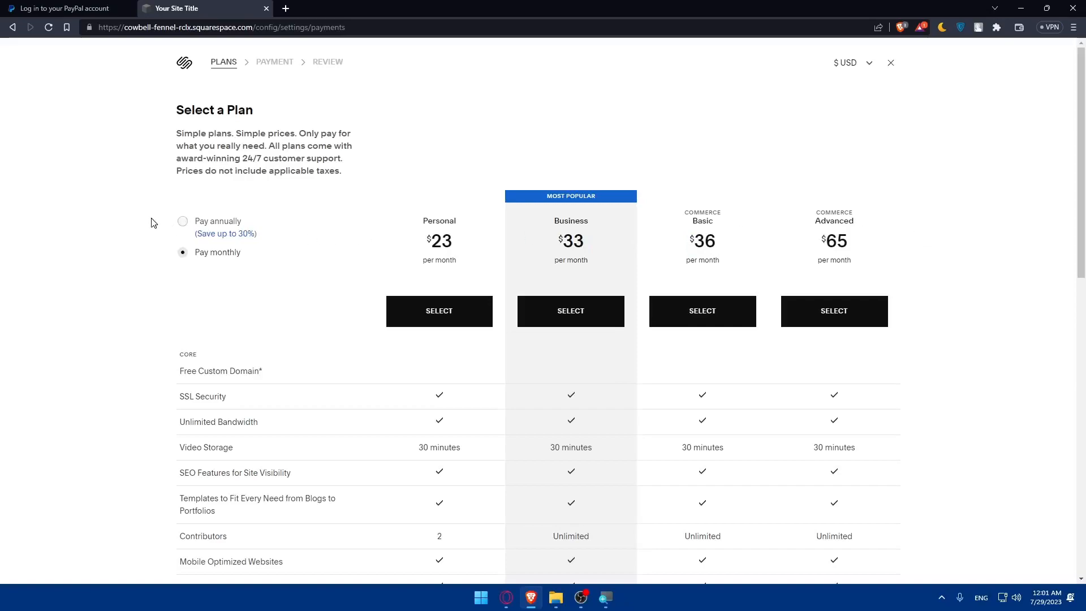
{"action": "left_click", "coordinate": [182, 220]}
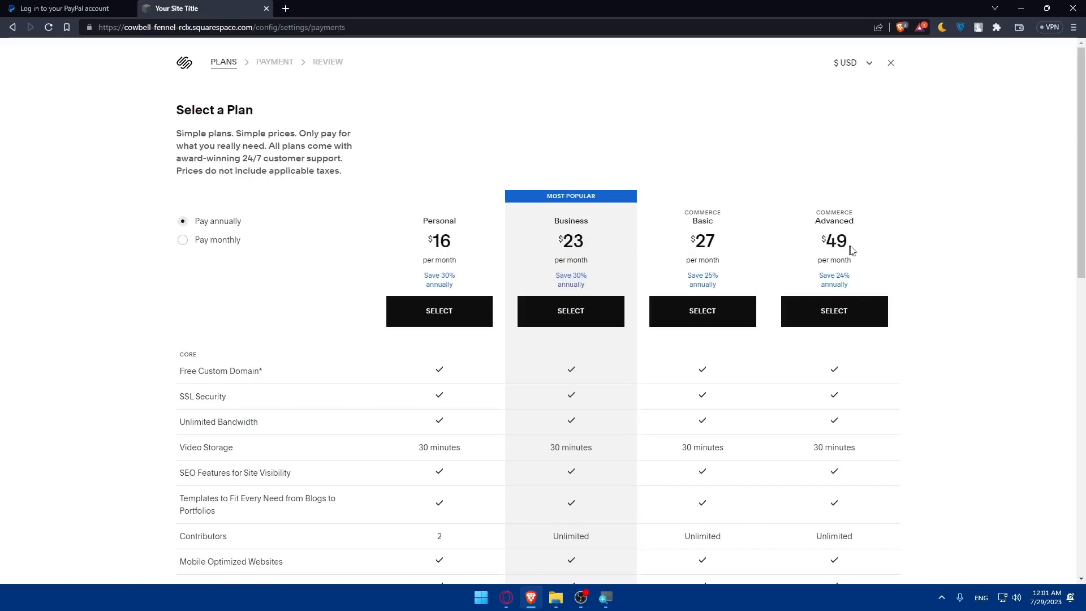
{"action": "mouse_move", "coordinate": [460, 241]}
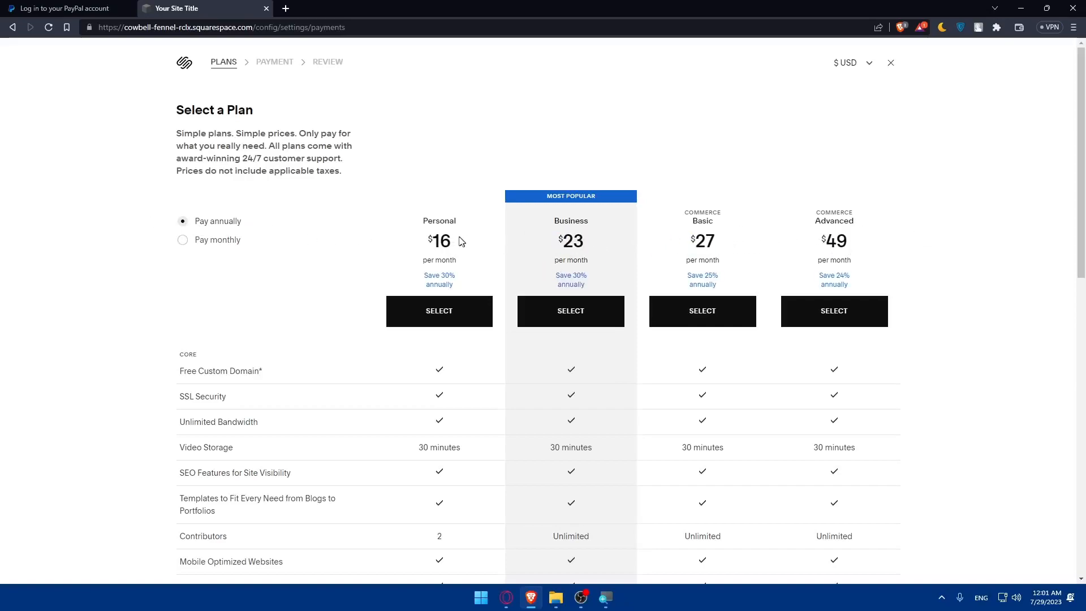
{"action": "mouse_move", "coordinate": [692, 178]}
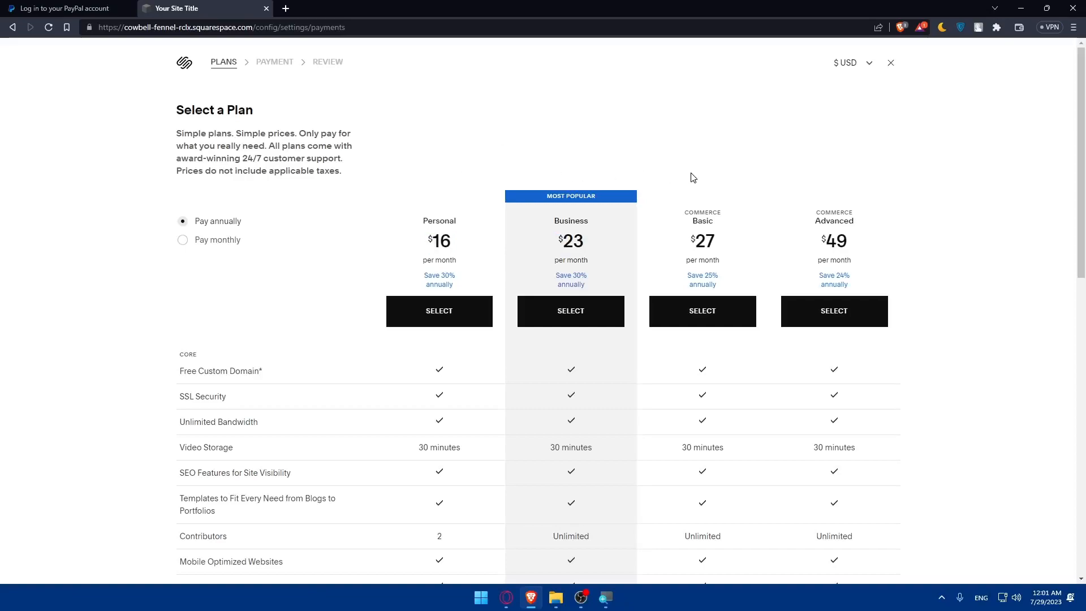
Scroll through the features of the Personal, Business and Commerce plans with annual billing
{"action": "scroll", "scroll_direction": "down", "scroll_amount": 3}
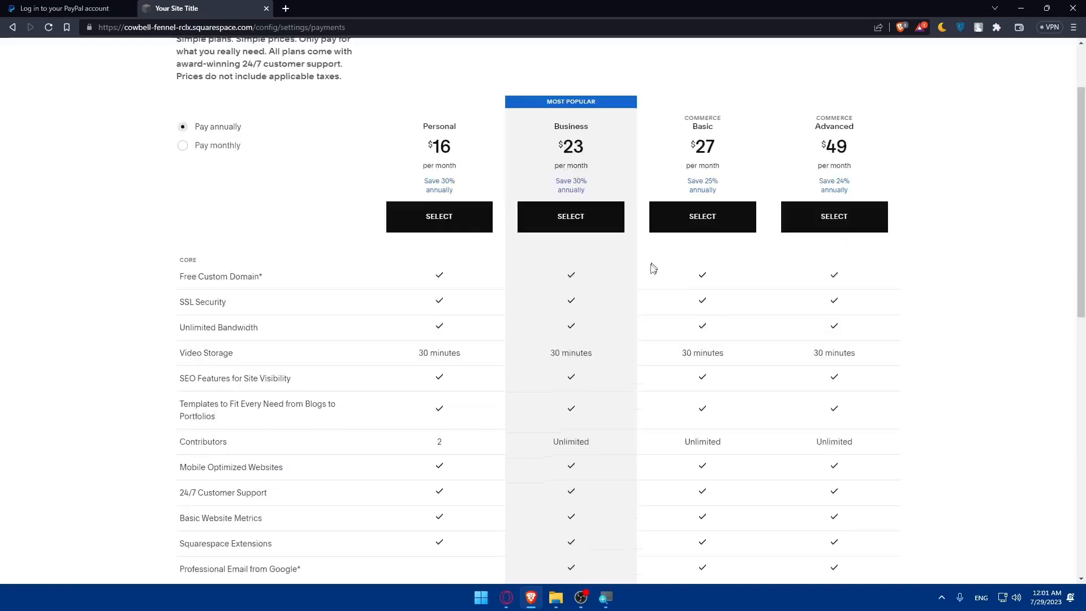
{"action": "scroll", "scroll_direction": "down", "scroll_amount": 3}
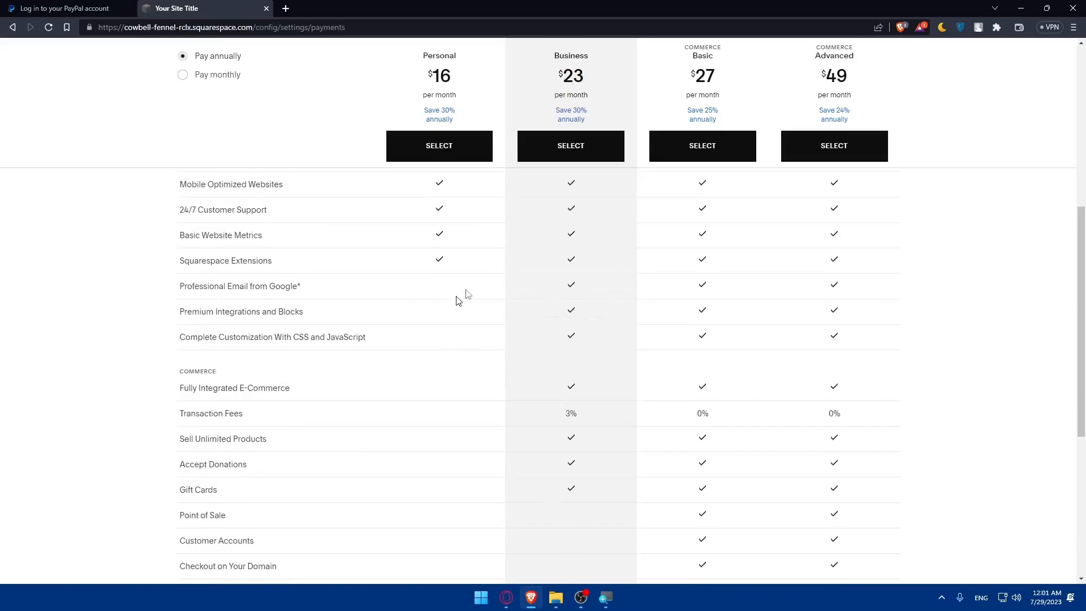
{"action": "scroll", "scroll_direction": "down", "scroll_amount": 3}
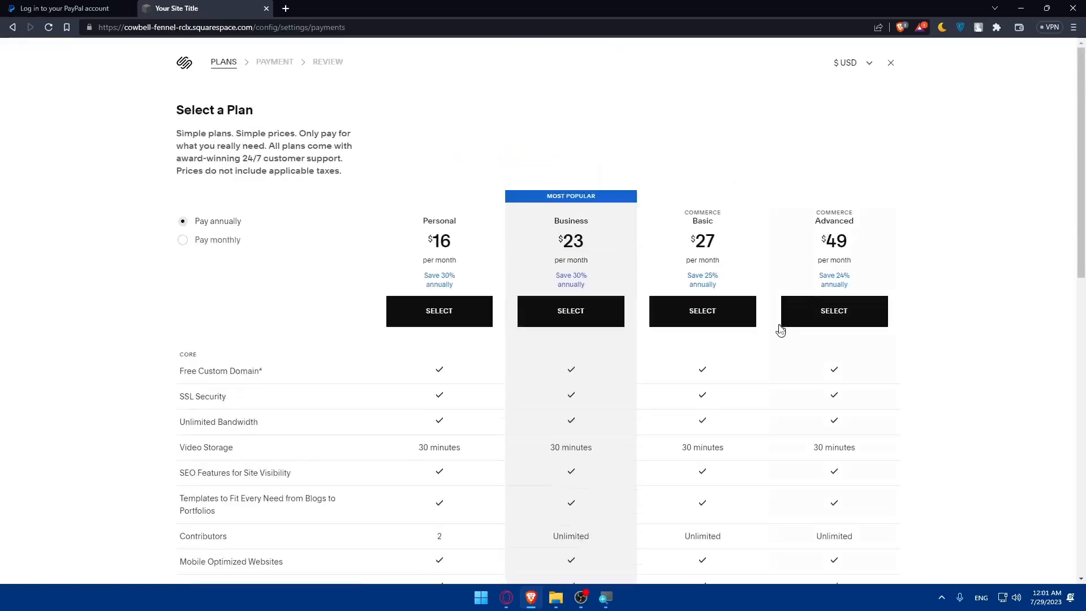
{"action": "mouse_move", "coordinate": [221, 92]}
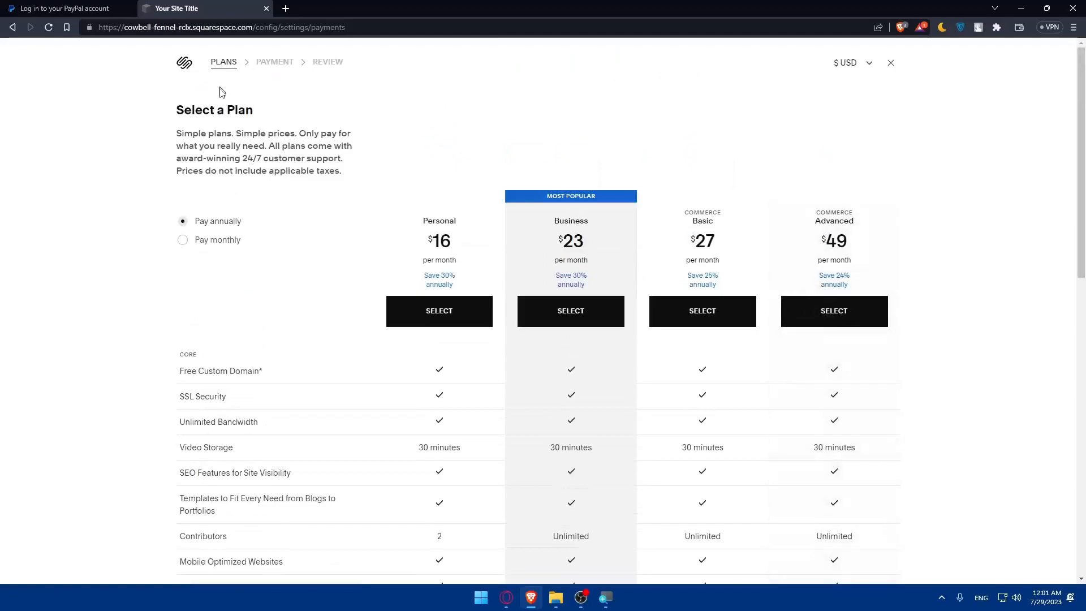
Leave plan selection for Store Payments and retry connecting PayPal
{"action": "left_click", "coordinate": [890, 62]}
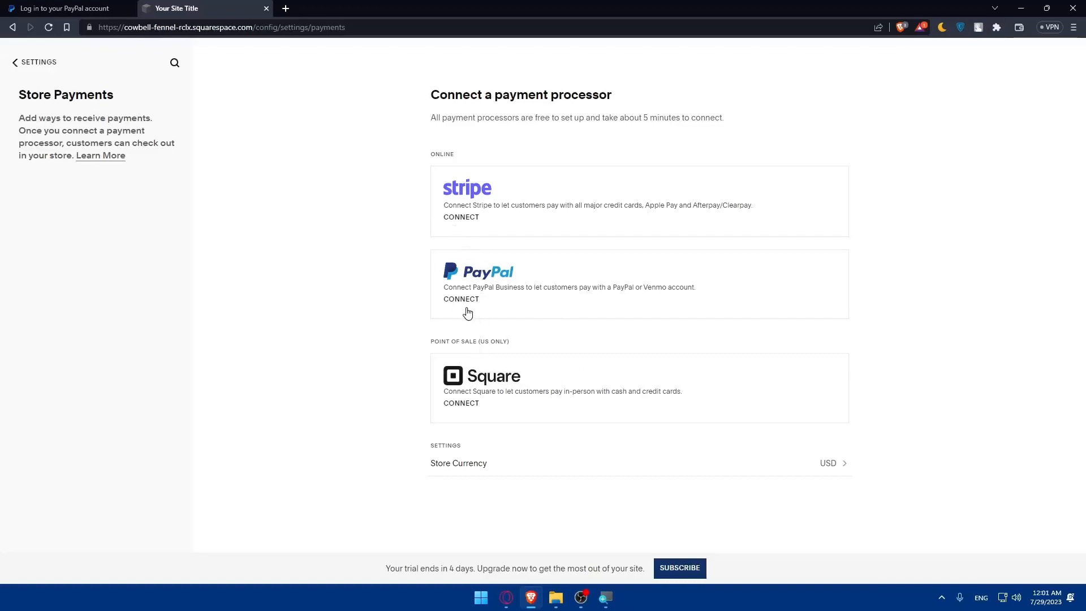
{"action": "mouse_move", "coordinate": [475, 287]}
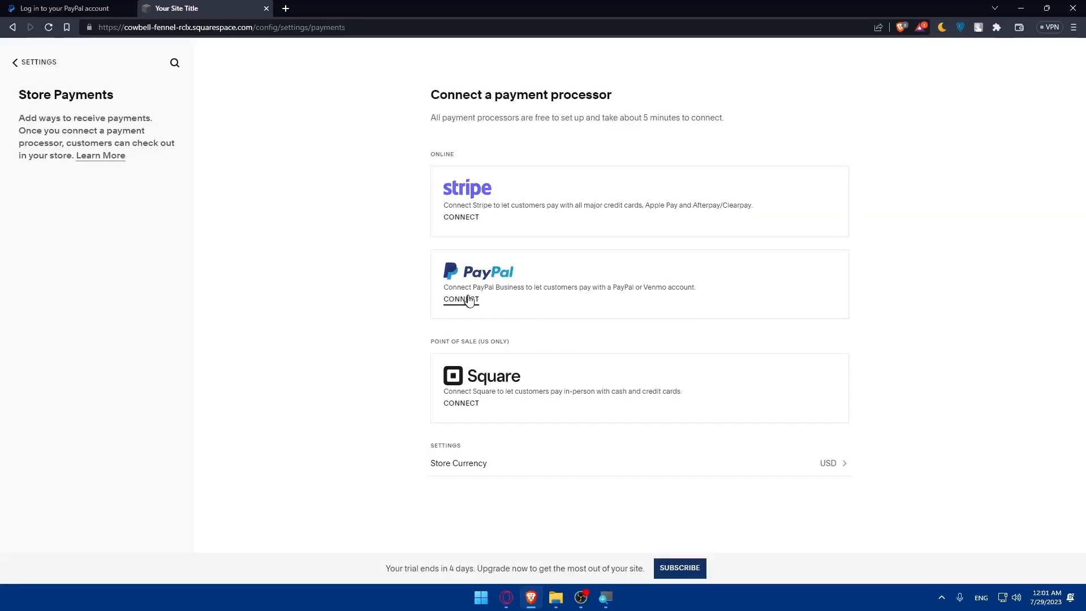
{"action": "left_click", "coordinate": [461, 299]}
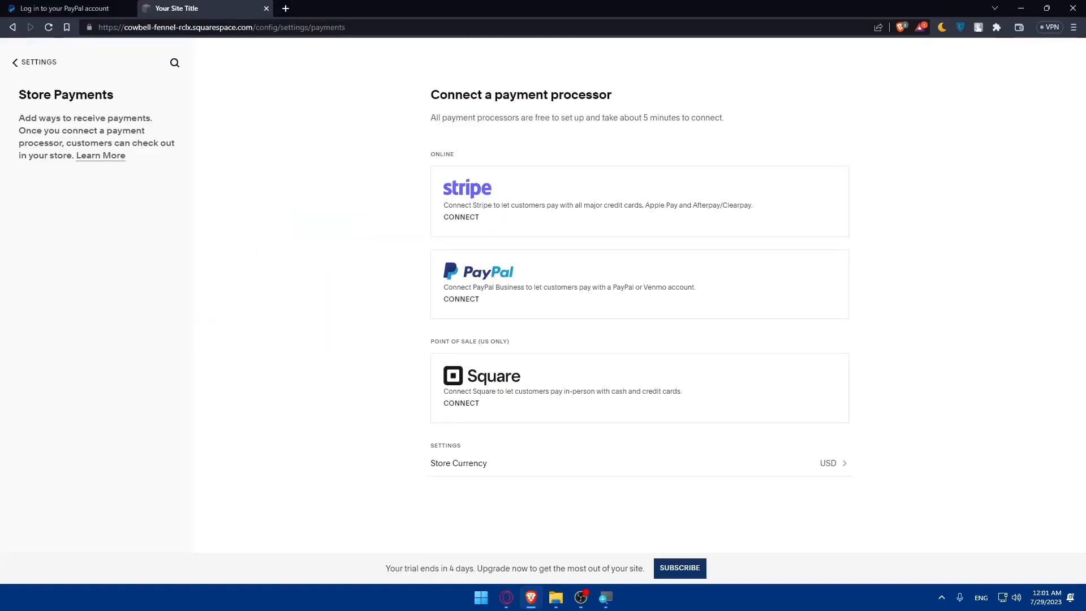
{"action": "mouse_move", "coordinate": [504, 290]}
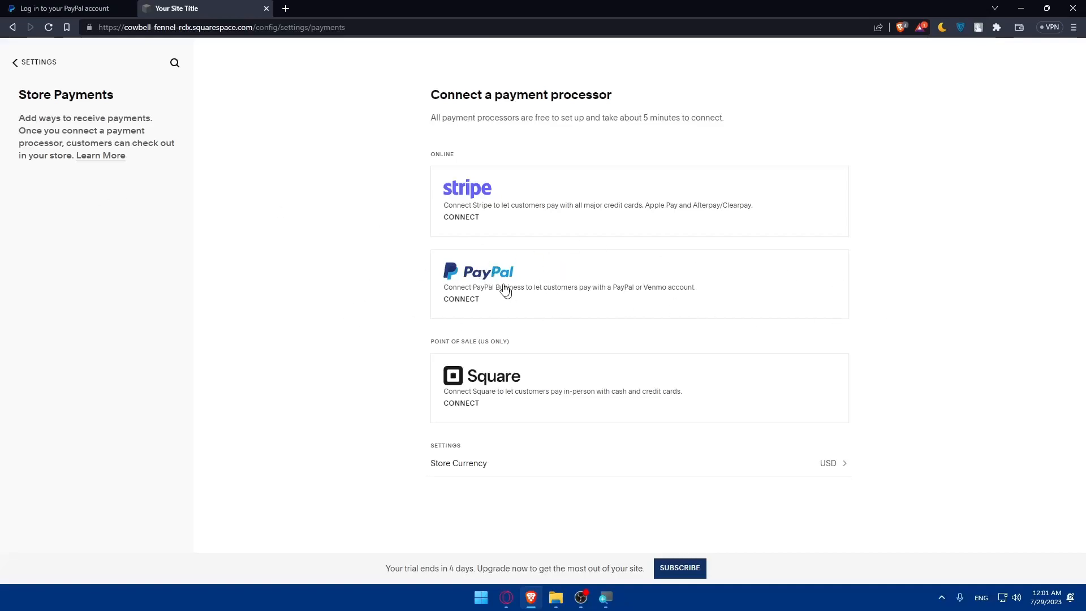
{"action": "mouse_move", "coordinate": [545, 310]}
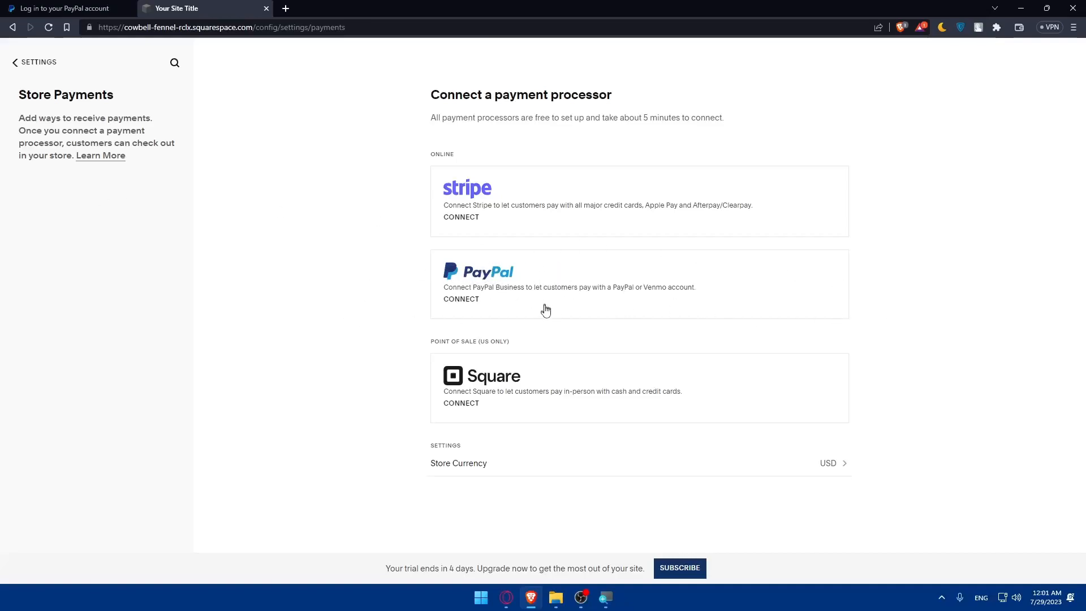
{"action": "mouse_move", "coordinate": [545, 317]}
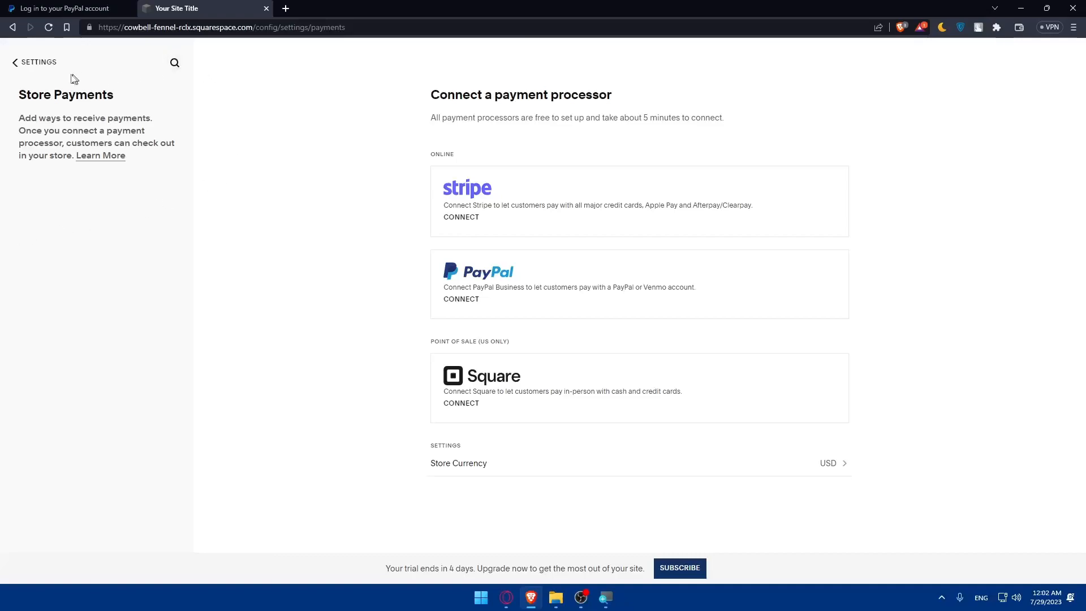
Back out to Home, go to Pages and reach the Shop page with Stanton Recipes Ed. 1 at $25
{"action": "left_click", "coordinate": [34, 61]}
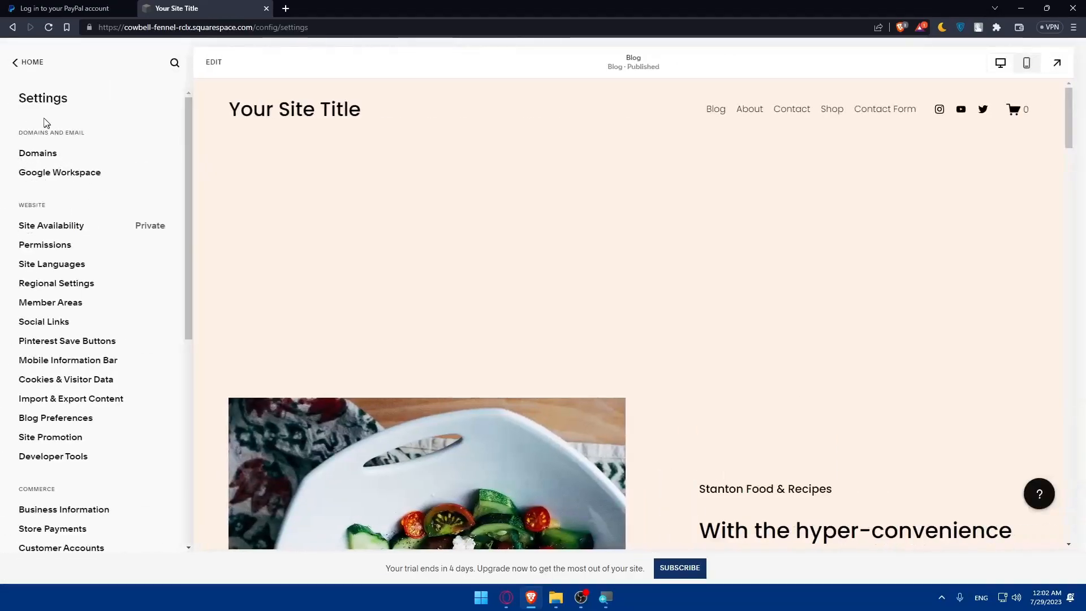
{"action": "left_click", "coordinate": [27, 61]}
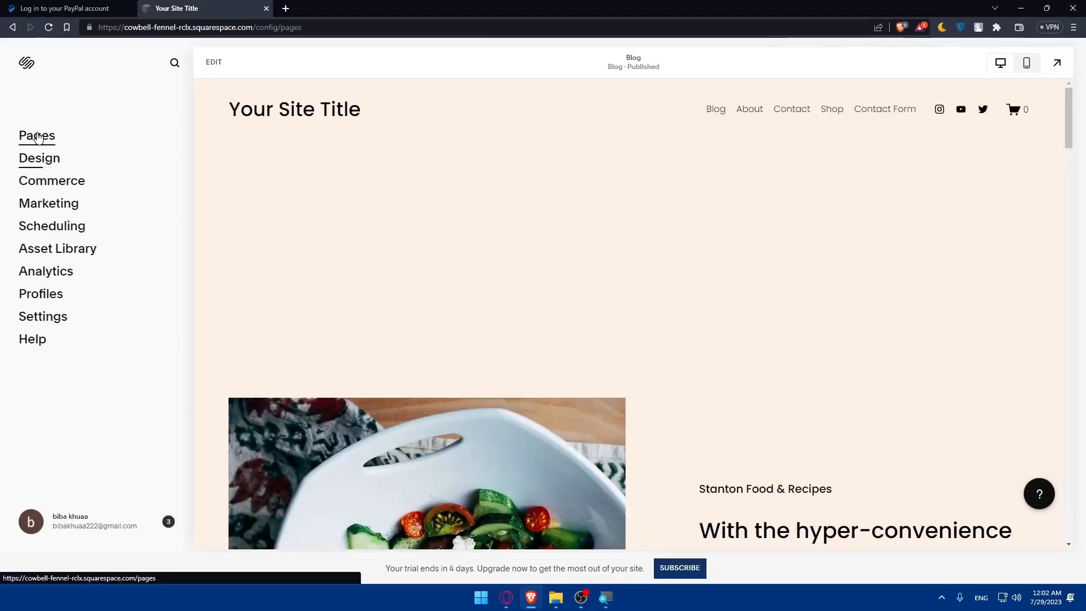
{"action": "left_click", "coordinate": [36, 135]}
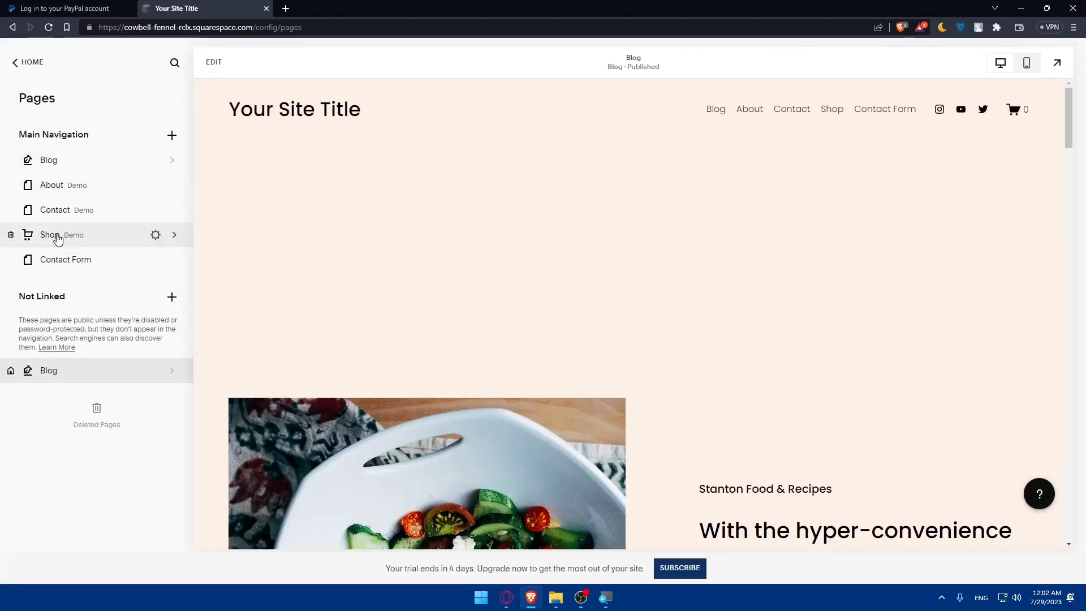
{"action": "left_click", "coordinate": [50, 234]}
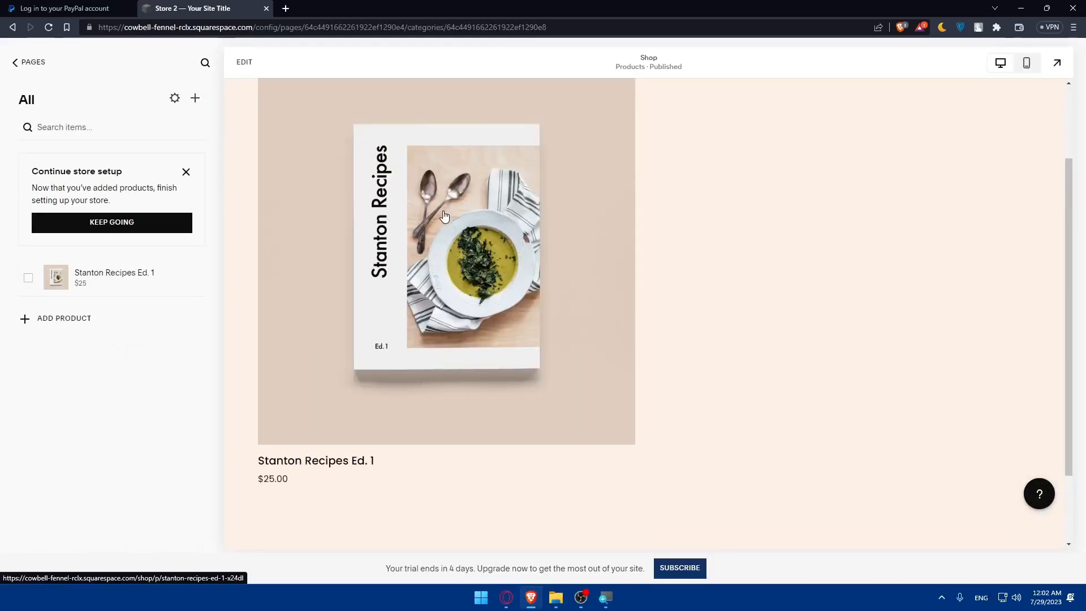
{"action": "mouse_move", "coordinate": [151, 289]}
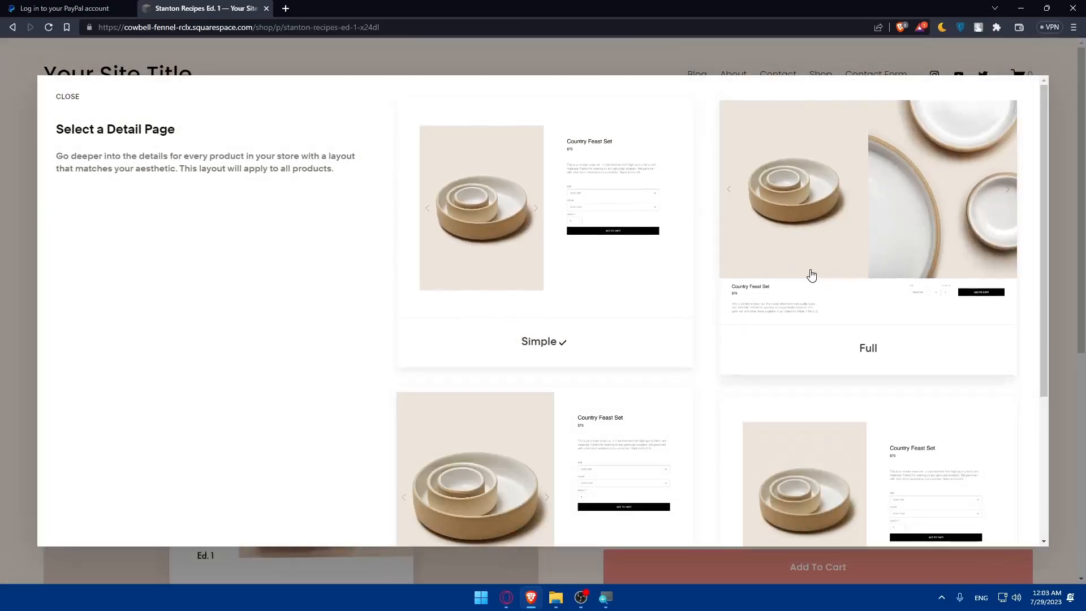
Add Stanton Recipes Ed. 1 to the cart, view the $25.00 subtotal and proceed to checkout
{"action": "scroll", "scroll_direction": "down", "scroll_amount": 3}
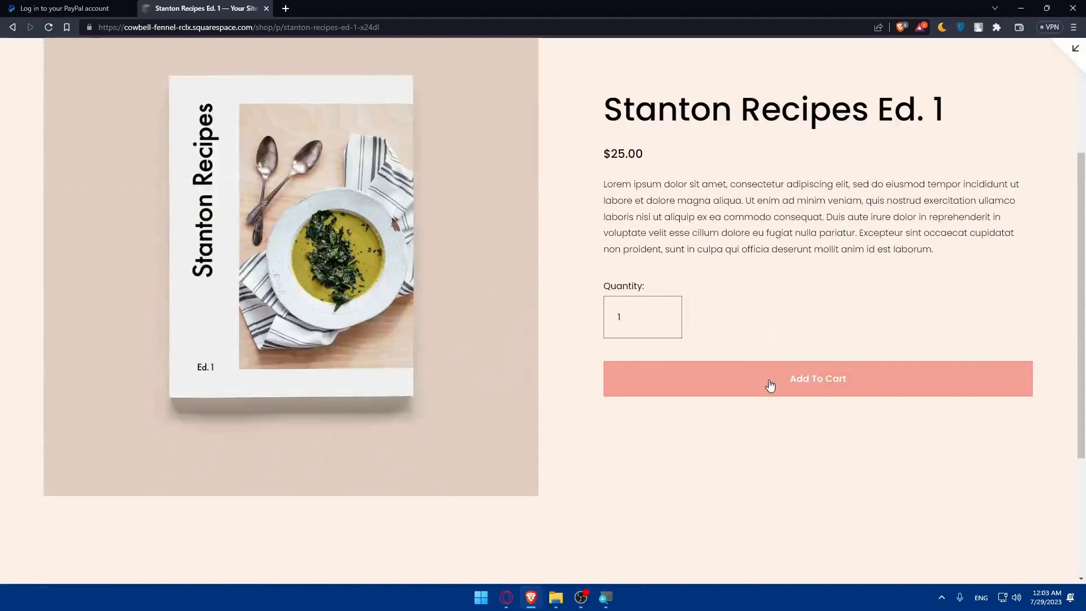
{"action": "left_click", "coordinate": [817, 378]}
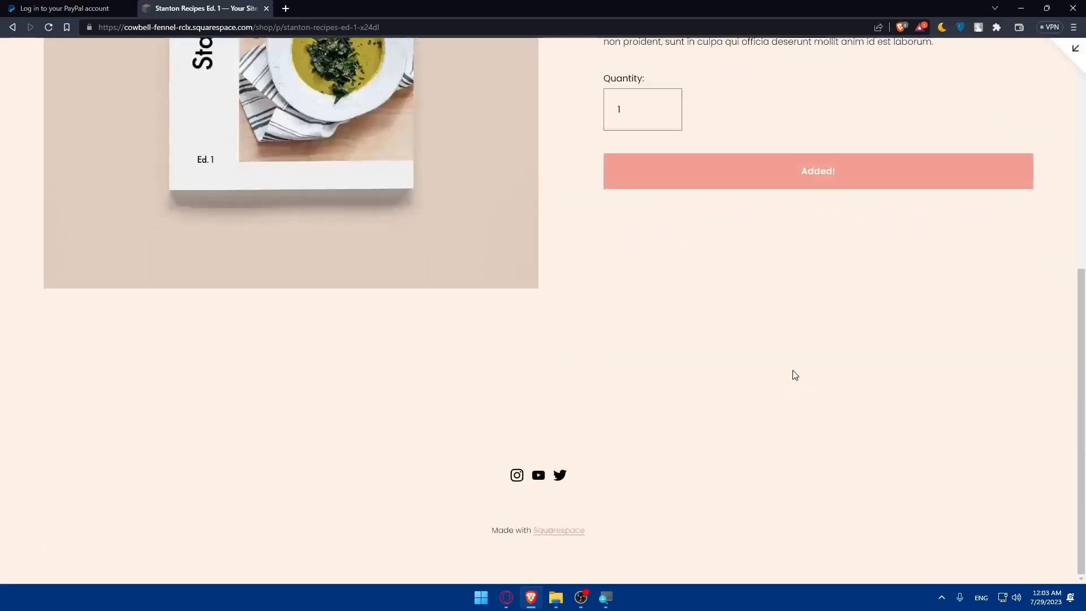
{"action": "left_click", "coordinate": [1030, 75]}
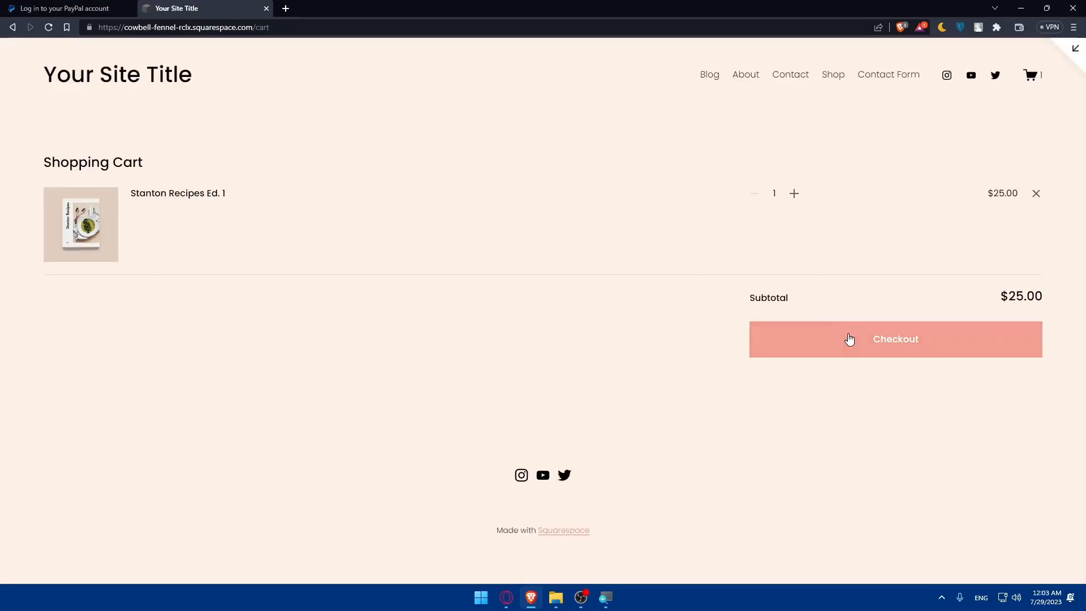
{"action": "left_click", "coordinate": [893, 338]}
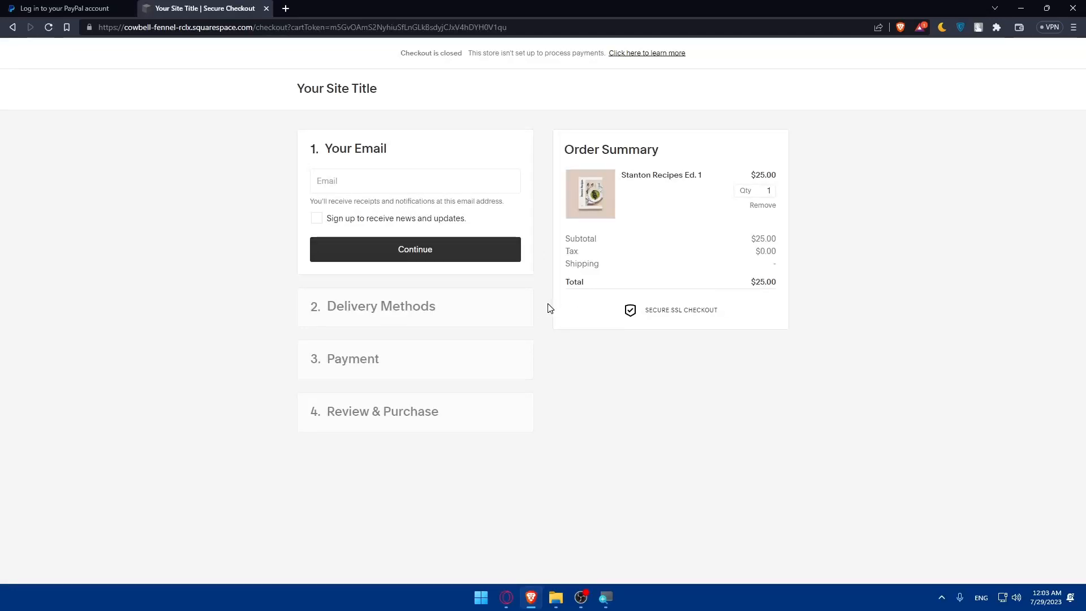
Fill the checkout email with a saved test address and continue to Delivery Methods
{"action": "left_click", "coordinate": [414, 181]}
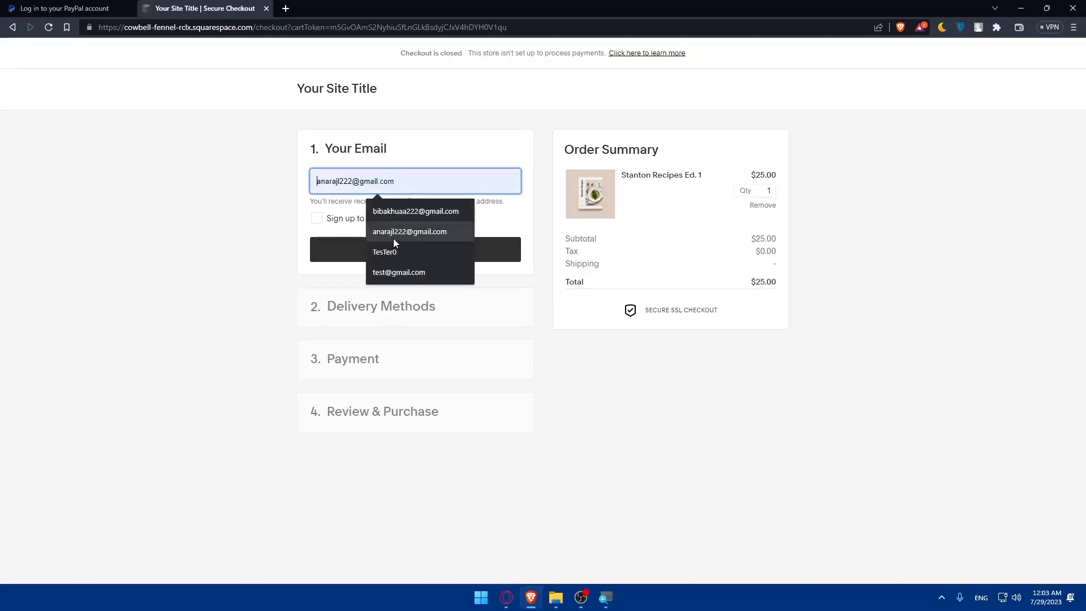
{"action": "left_click", "coordinate": [398, 272]}
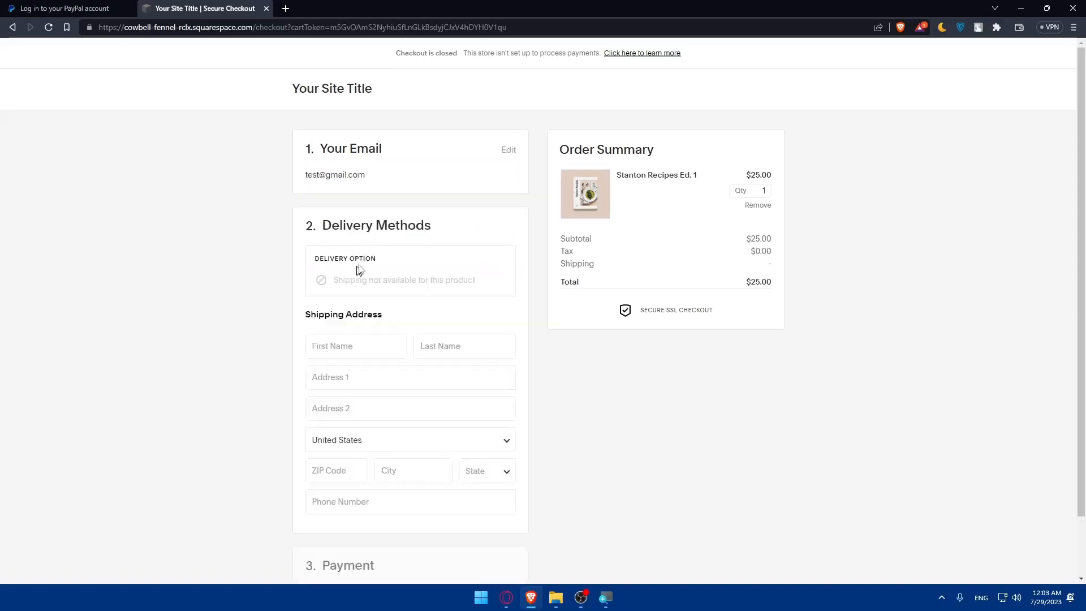
{"action": "mouse_move", "coordinate": [390, 249]}
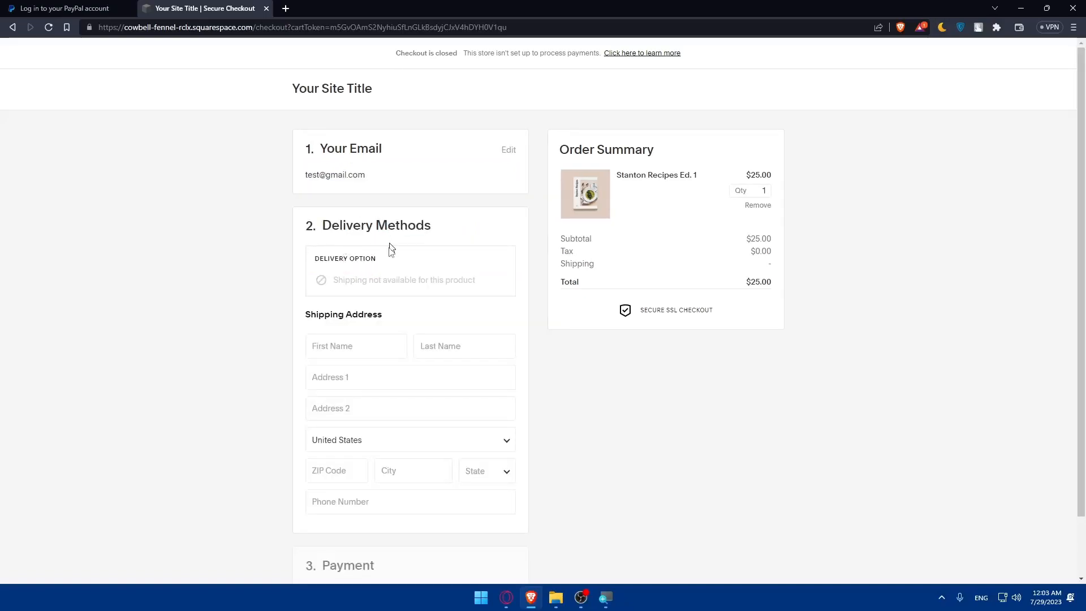
{"action": "scroll", "scroll_direction": "down", "scroll_amount": 3}
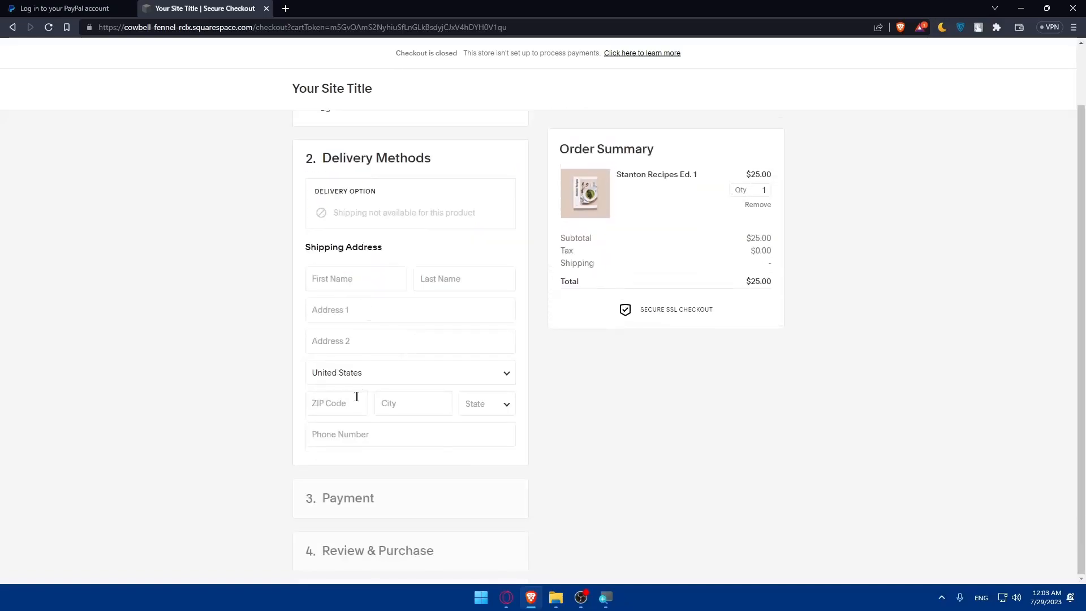
{"action": "left_click", "coordinate": [409, 372]}
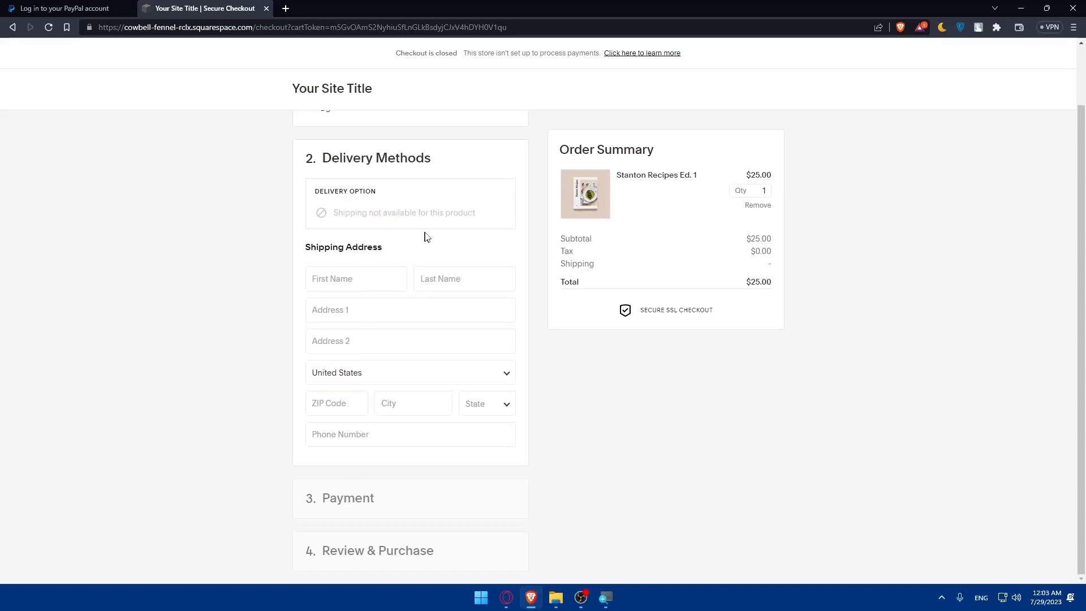
{"action": "left_click", "coordinate": [409, 372]}
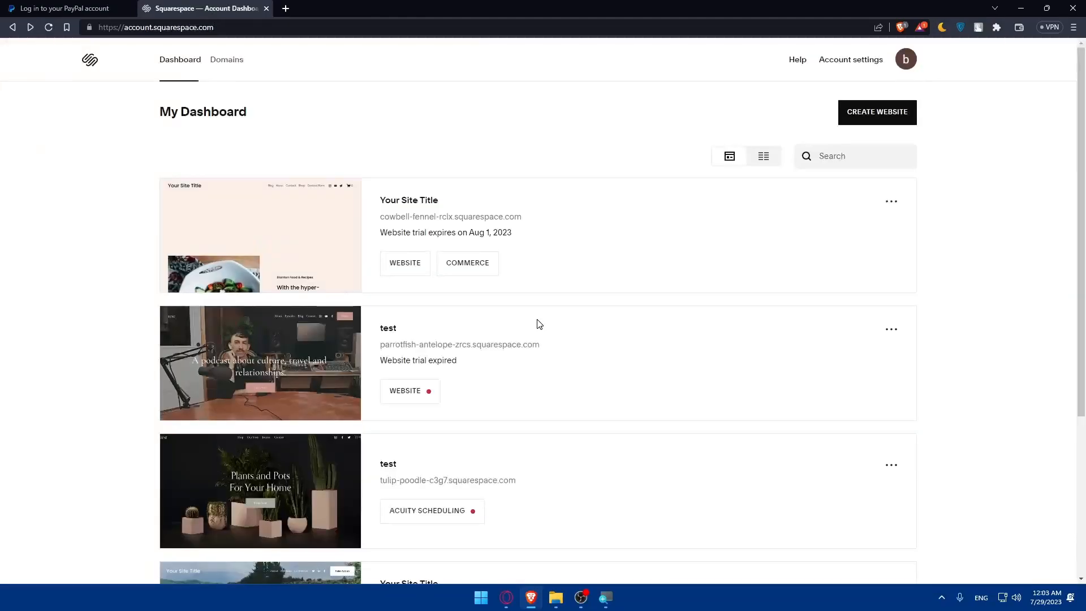
Reopen the Your Site Title site from My Dashboard and close the PayPal login tab
{"action": "left_click", "coordinate": [260, 234]}
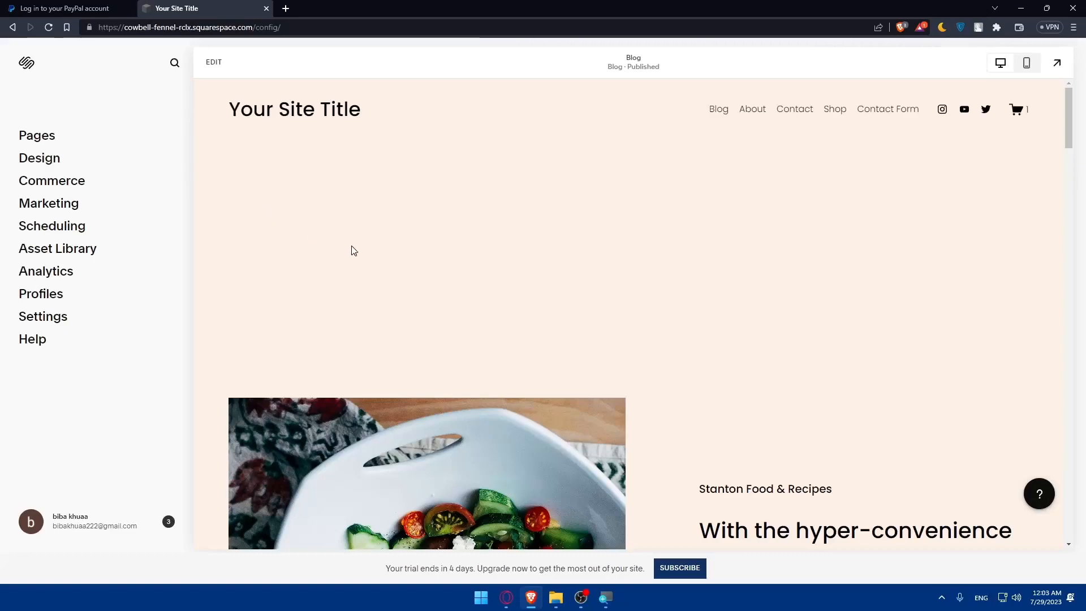
{"action": "scroll", "scroll_direction": "down", "scroll_amount": 3}
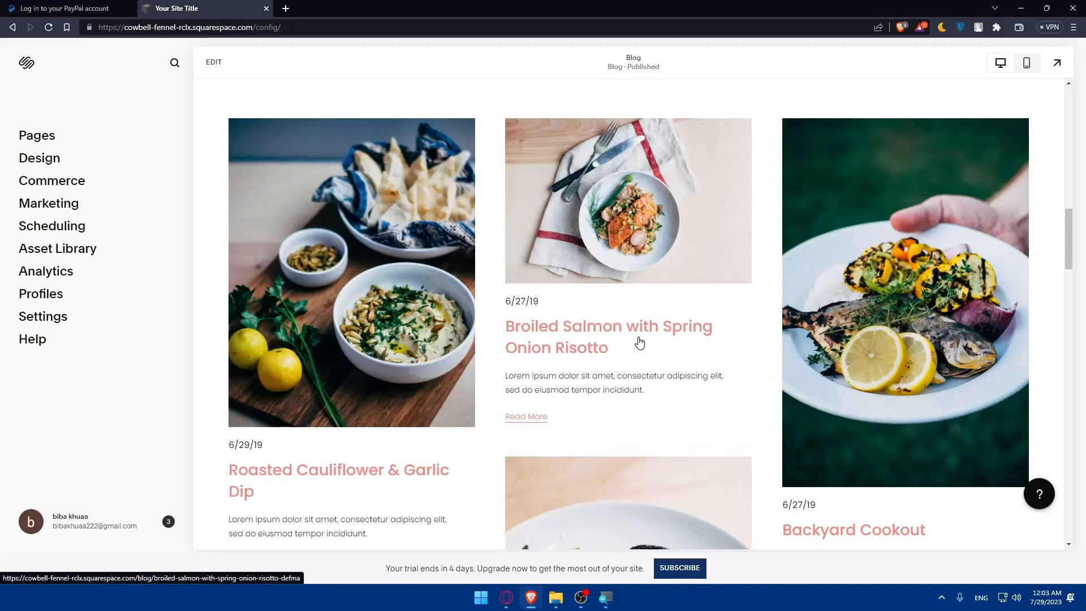
{"action": "mouse_move", "coordinate": [467, 325]}
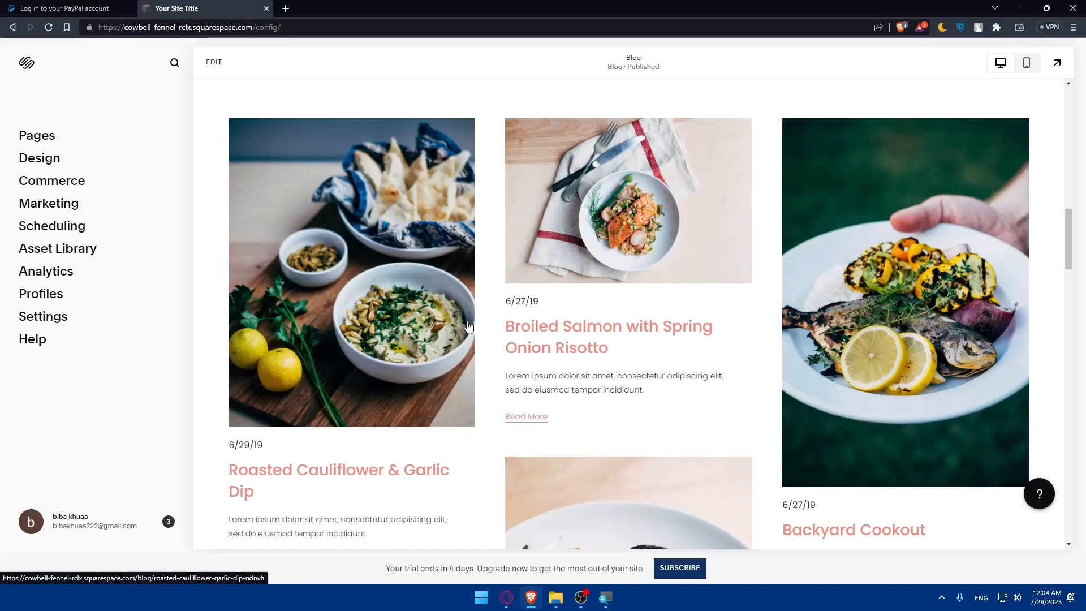
{"action": "mouse_move", "coordinate": [463, 296]}
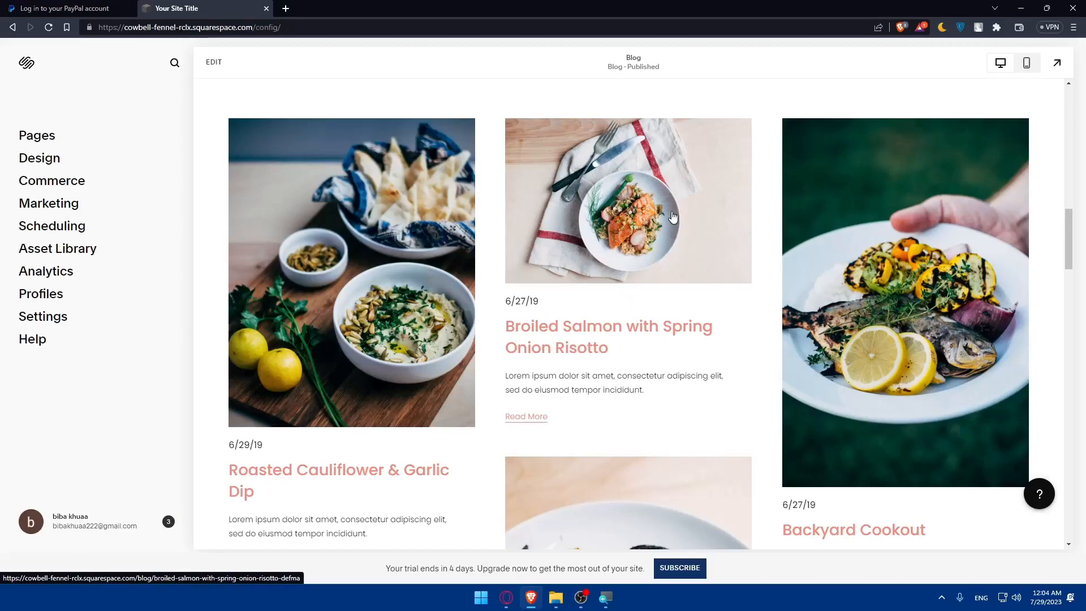
{"action": "mouse_move", "coordinate": [669, 228]}
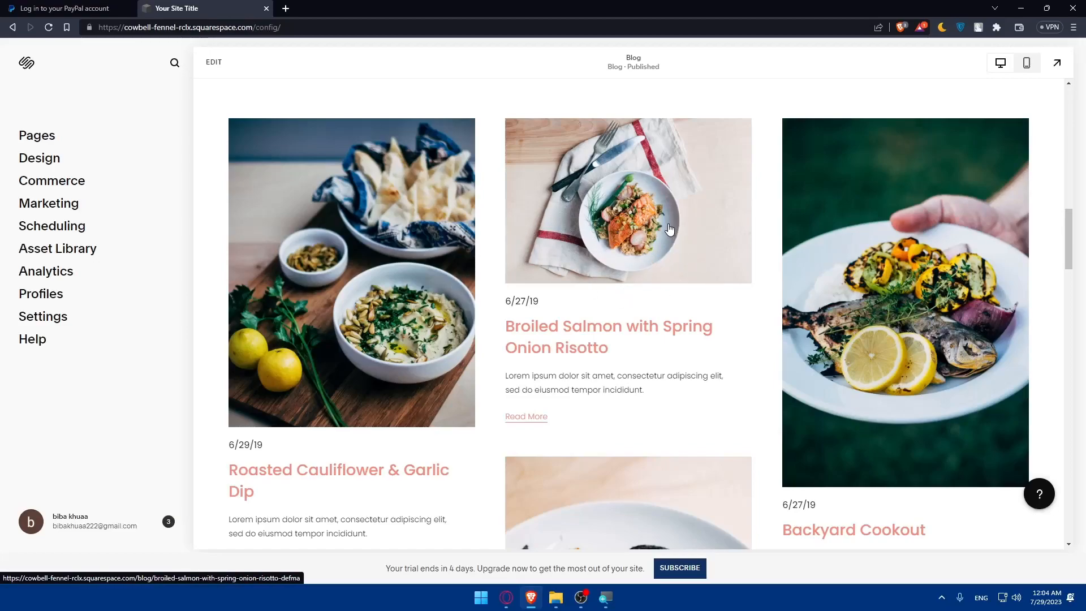
{"action": "mouse_move", "coordinate": [538, 257]}
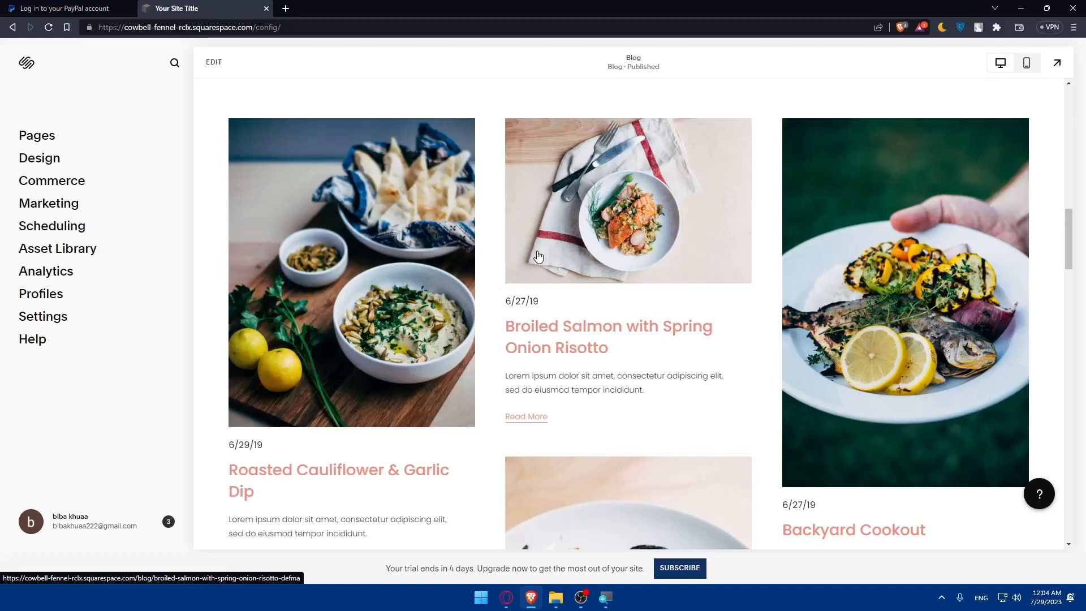
{"action": "mouse_move", "coordinate": [554, 235]}
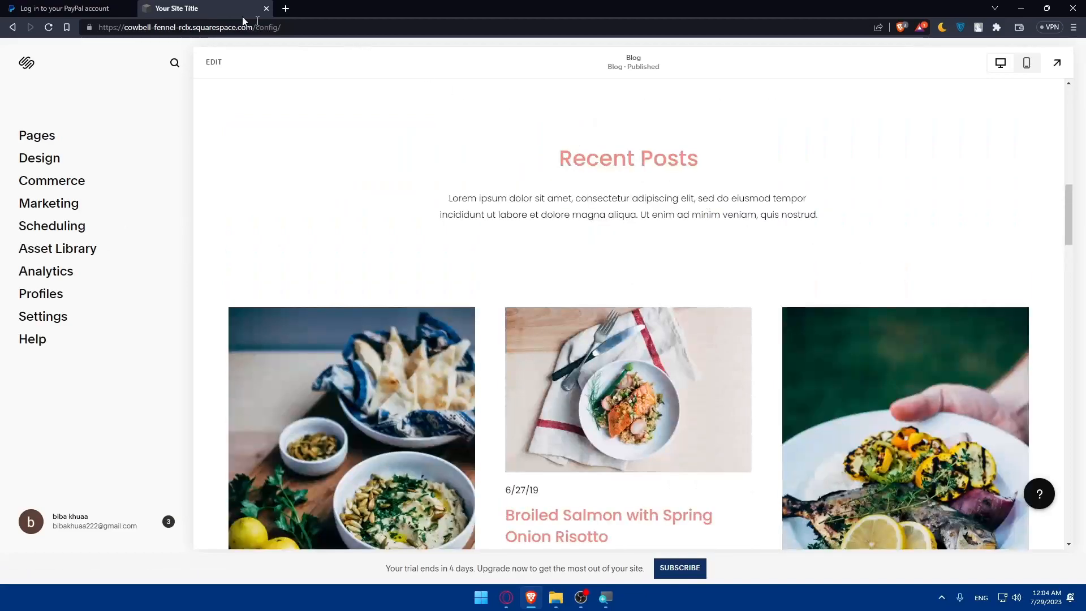
{"action": "left_click", "coordinate": [139, 8]}
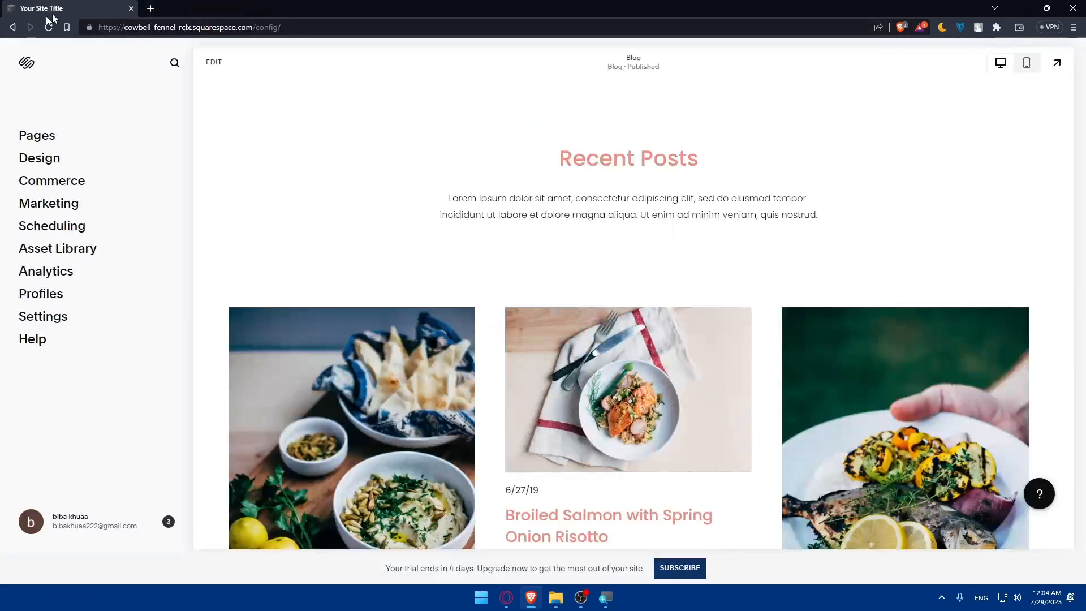